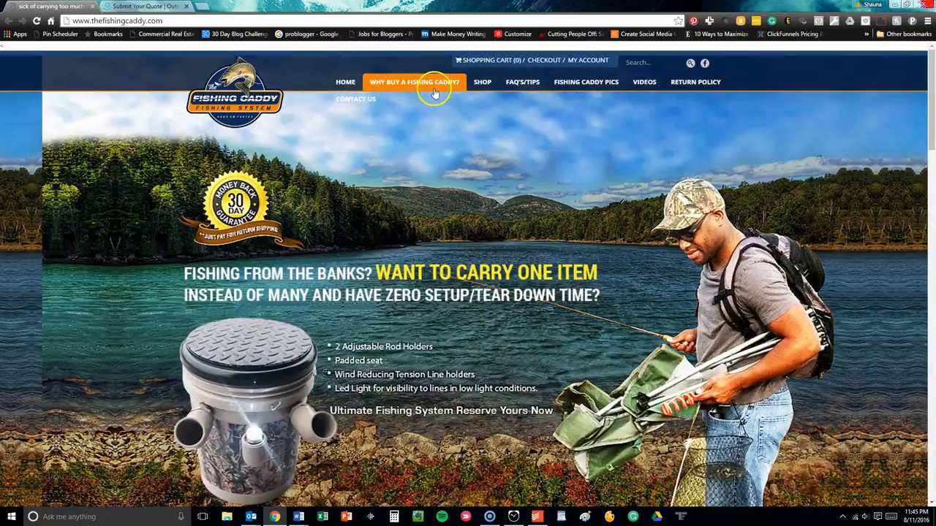
{"action": "mouse_move", "coordinate": [348, 99]}
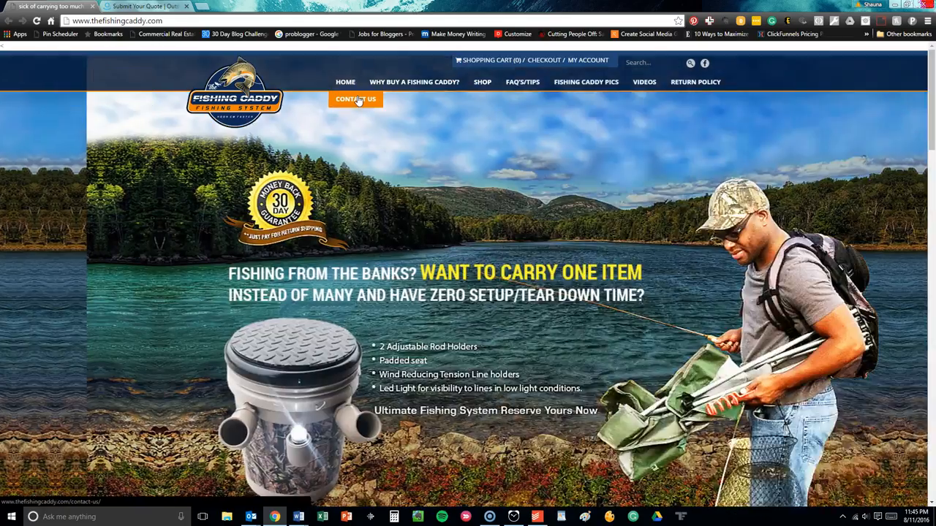
Scroll down the home page past the hero banner to the 30 Day Money Back Guarantee section.
{"action": "scroll", "scroll_direction": "down", "scroll_amount": 3}
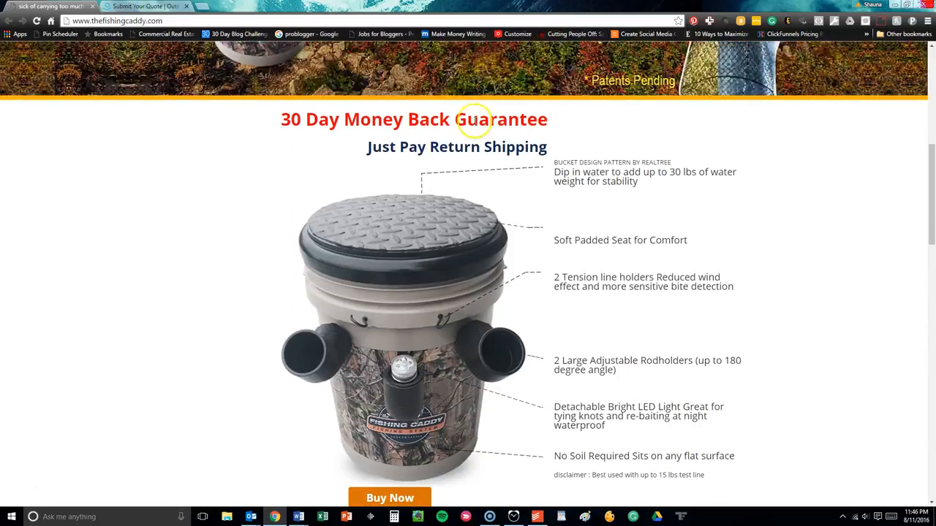
Scroll past the feature list and product cards to the fishermen video and Welcome section.
{"action": "scroll", "scroll_direction": "down", "scroll_amount": 3}
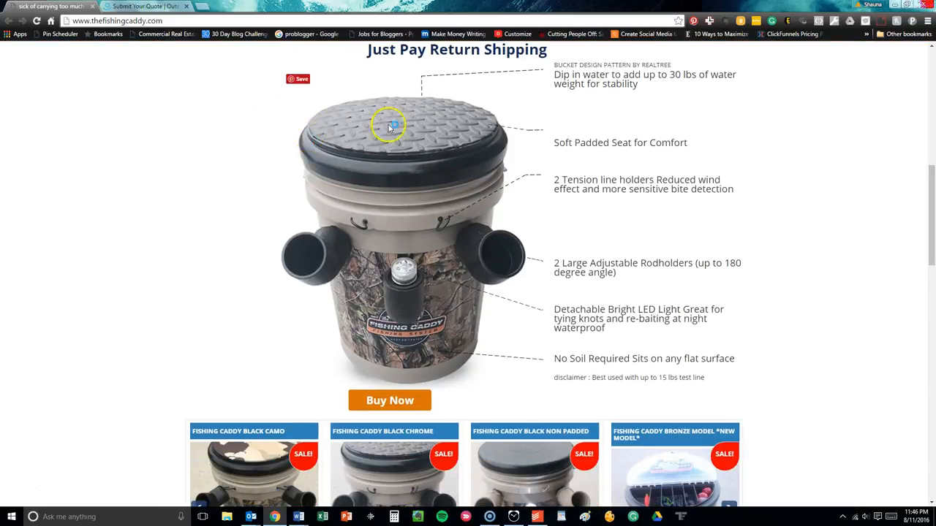
{"action": "mouse_move", "coordinate": [325, 70]}
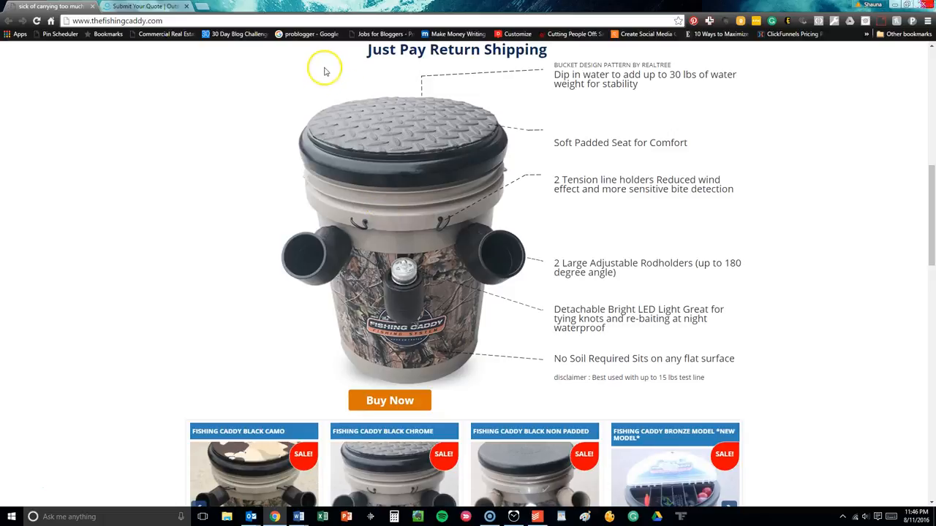
{"action": "mouse_move", "coordinate": [480, 176]}
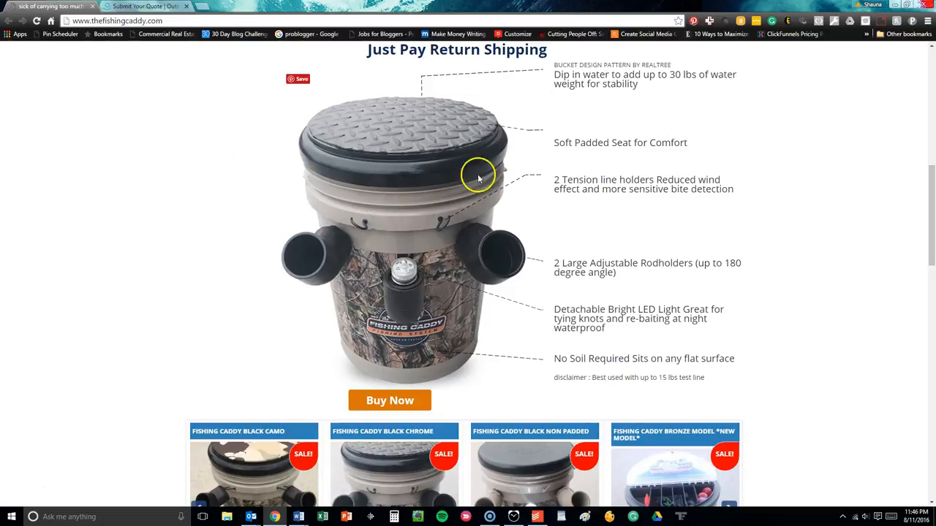
{"action": "mouse_move", "coordinate": [663, 226]}
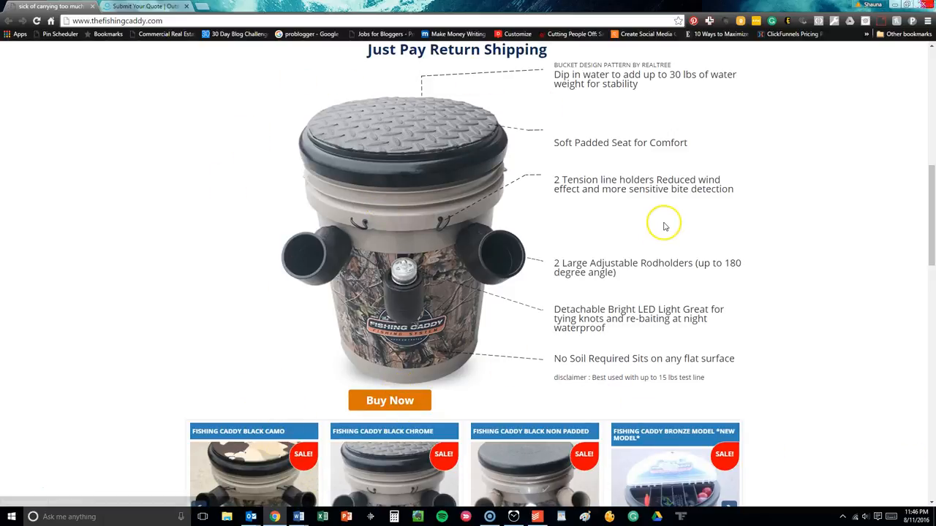
{"action": "mouse_move", "coordinate": [578, 467]}
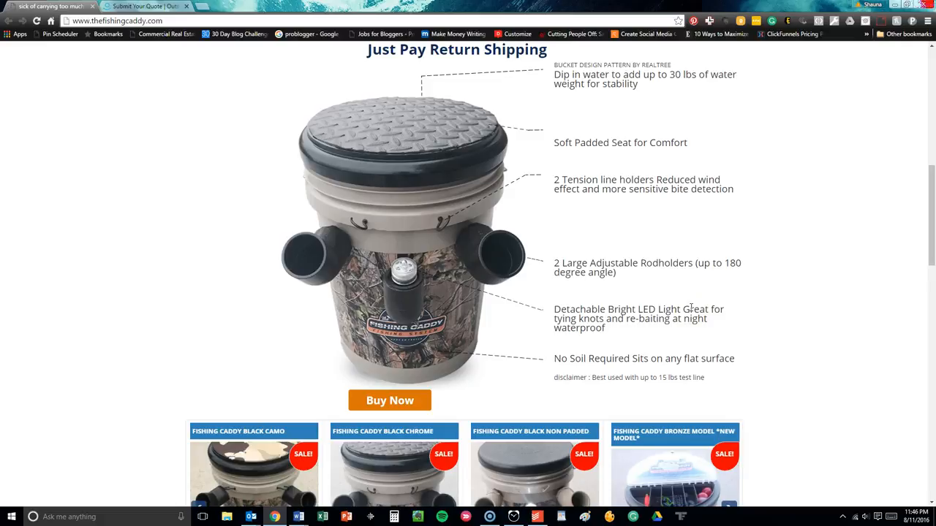
{"action": "scroll", "scroll_direction": "down", "scroll_amount": 3}
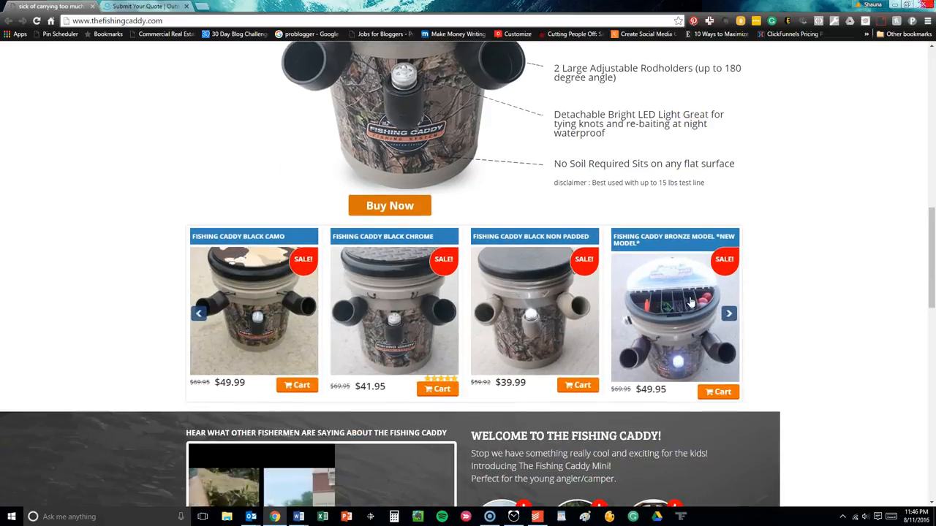
{"action": "scroll", "scroll_direction": "down", "scroll_amount": 3}
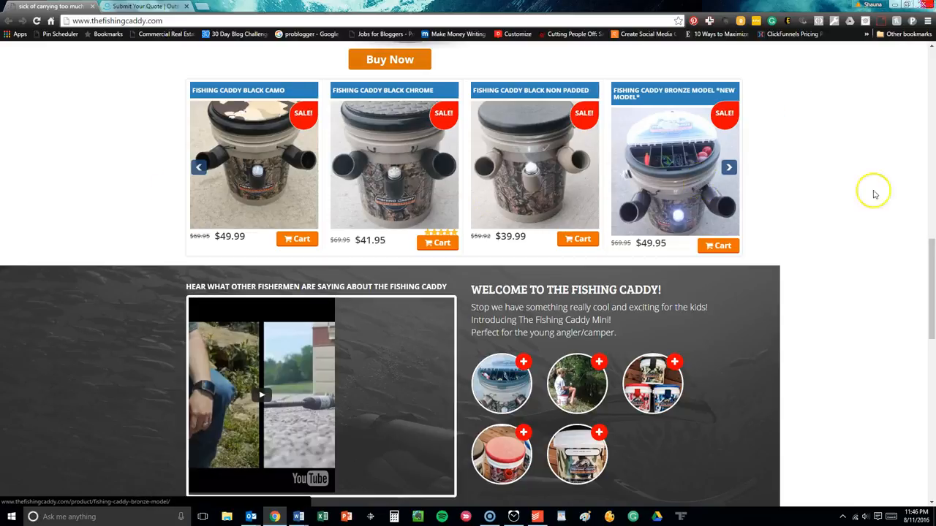
{"action": "scroll", "scroll_direction": "up", "scroll_amount": 3}
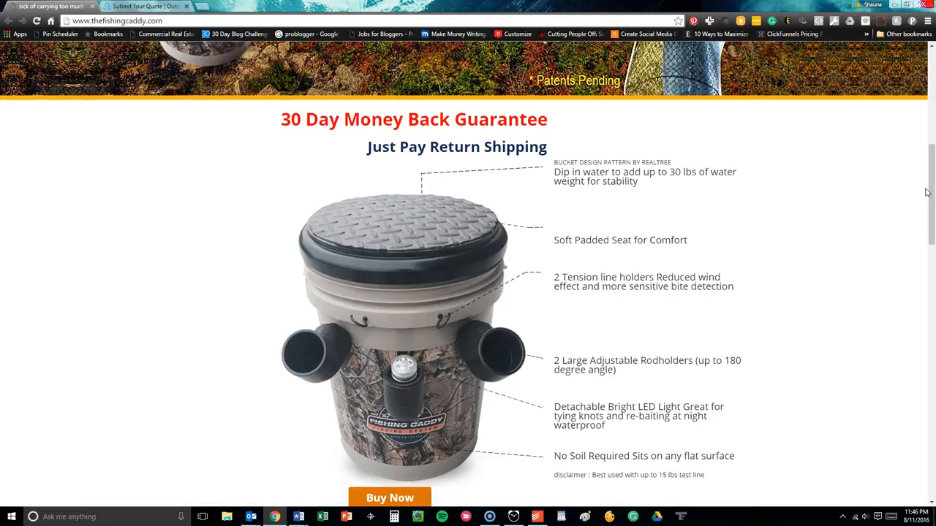
{"action": "scroll", "scroll_direction": "down", "scroll_amount": 3}
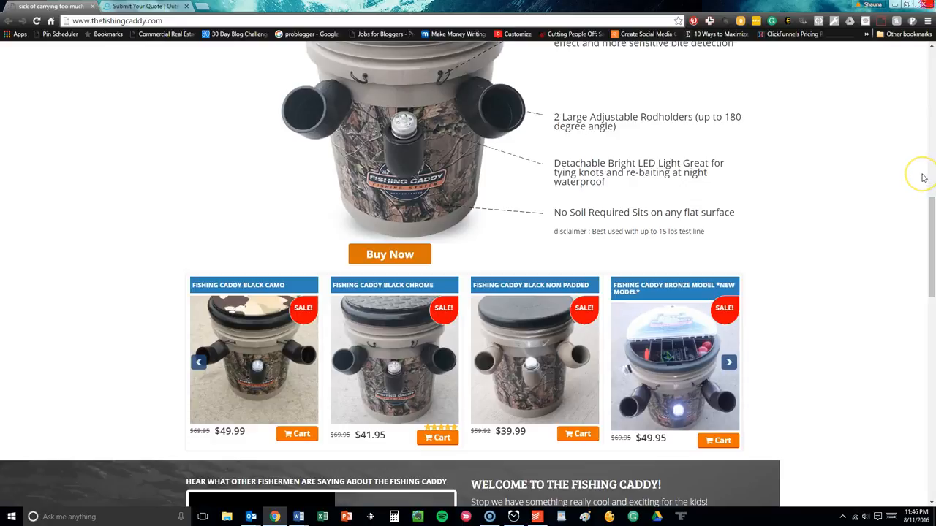
{"action": "mouse_move", "coordinate": [923, 178]}
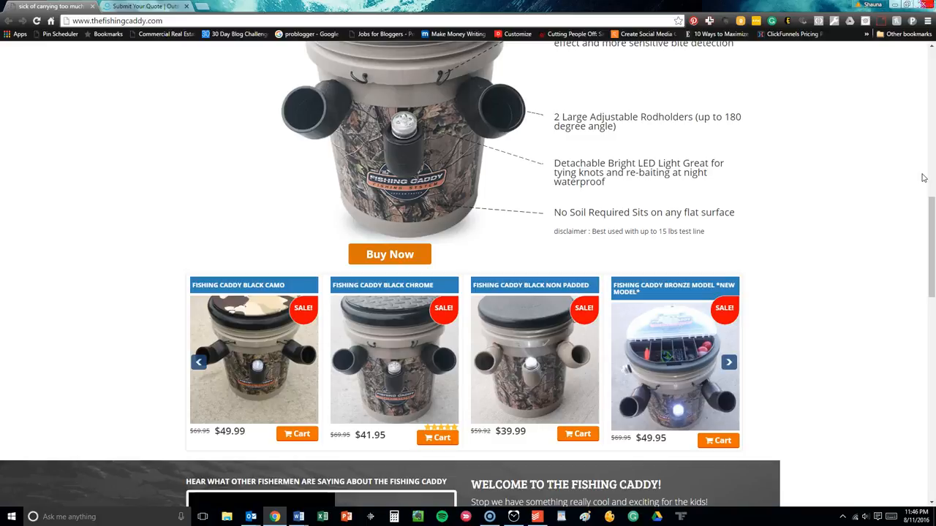
{"action": "scroll", "scroll_direction": "down", "scroll_amount": 3}
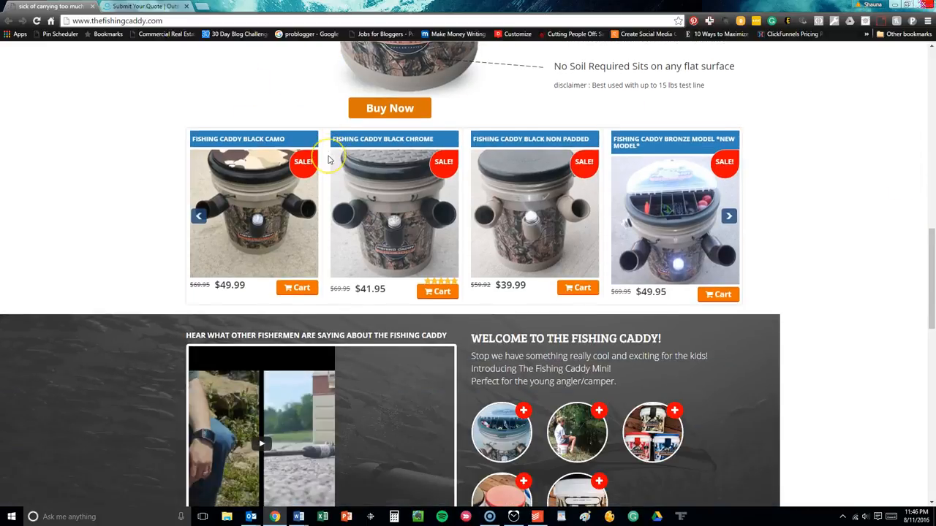
{"action": "scroll", "scroll_direction": "down", "scroll_amount": 3}
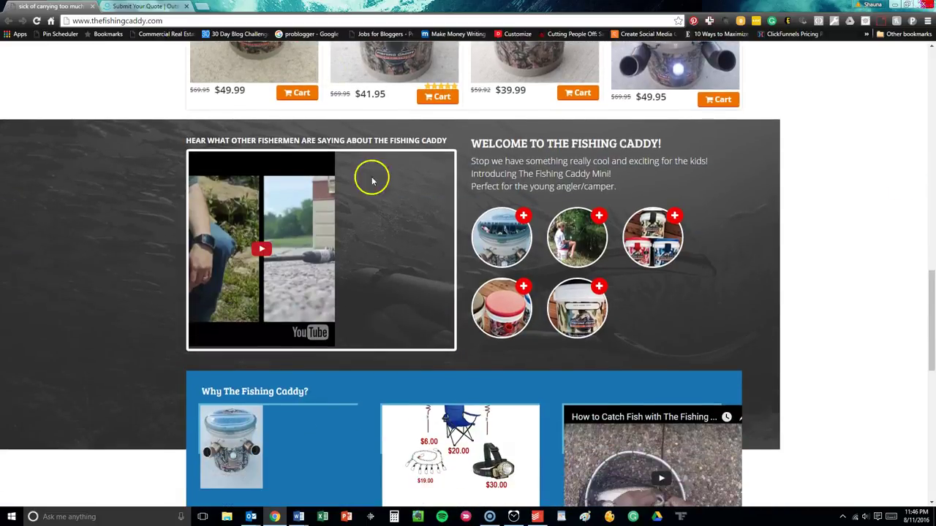
{"action": "mouse_move", "coordinate": [406, 186]}
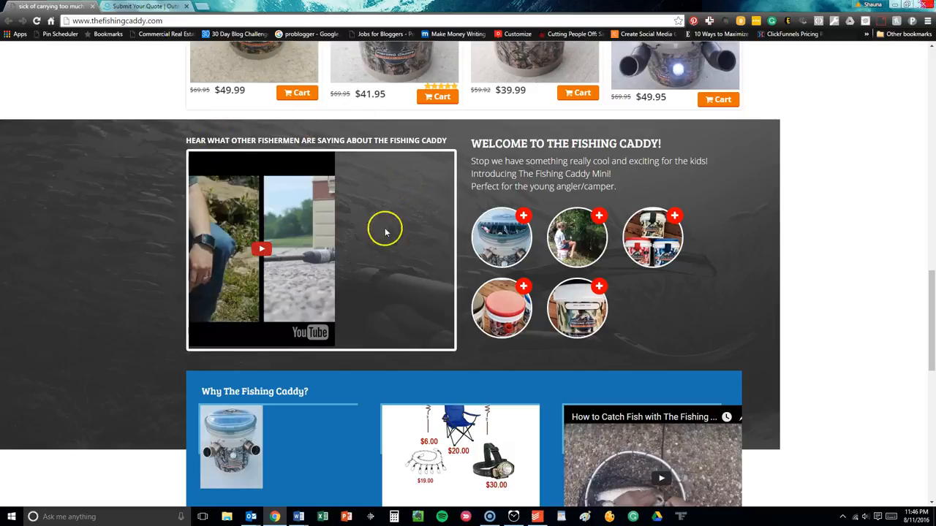
{"action": "mouse_move", "coordinate": [252, 233]}
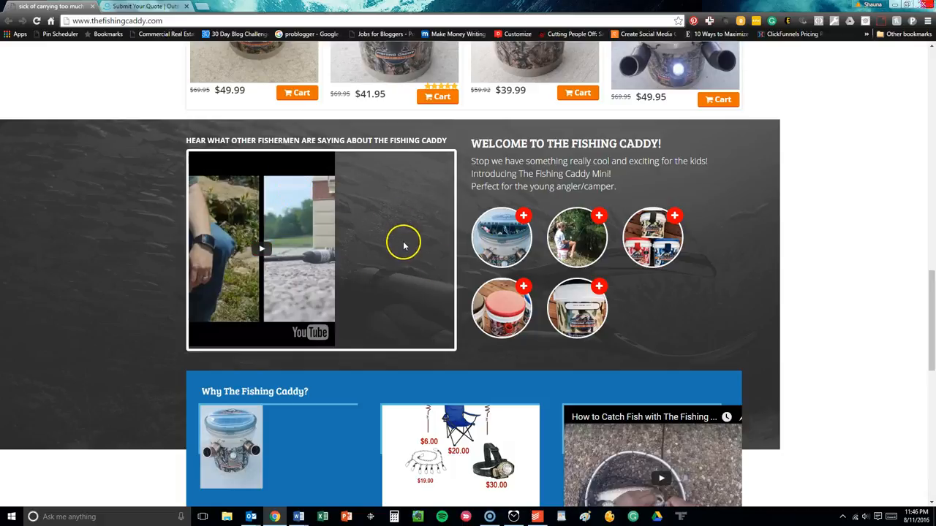
{"action": "mouse_move", "coordinate": [403, 246]}
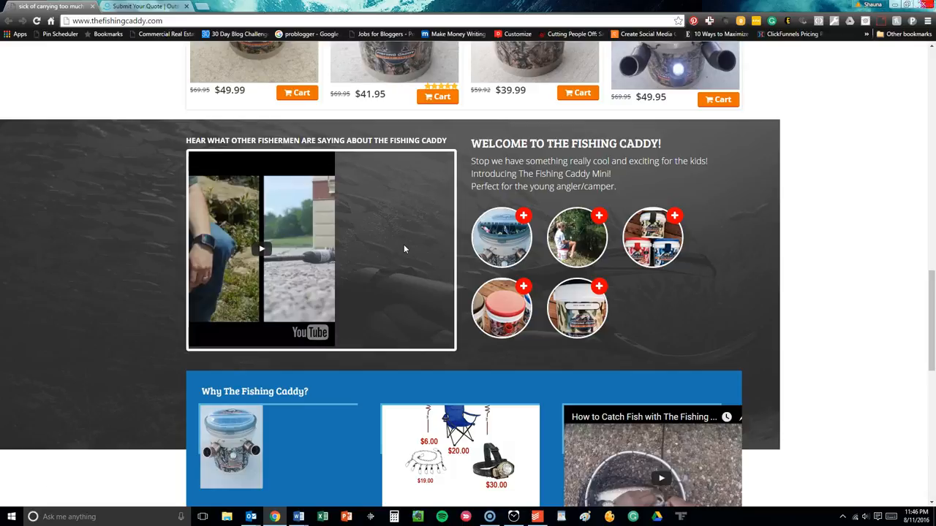
{"action": "mouse_move", "coordinate": [400, 237]}
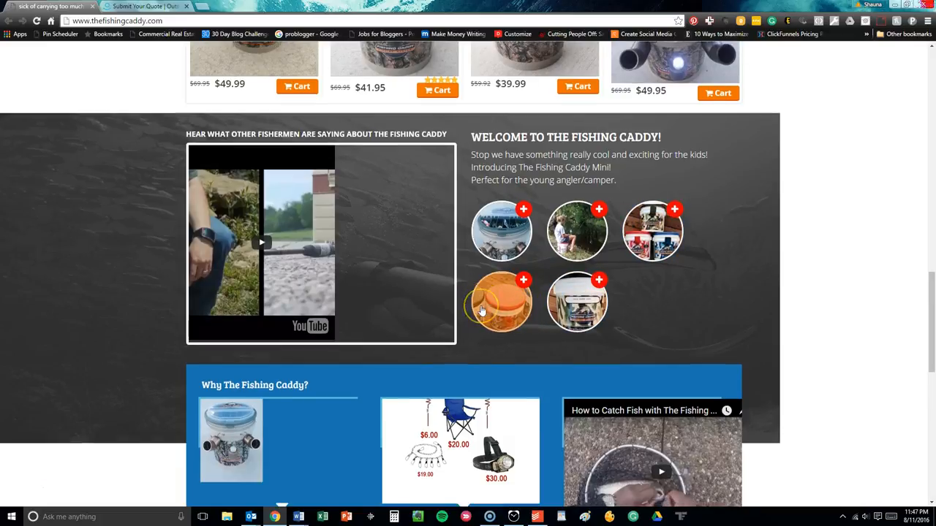
Scroll to the Why The Fishing Caddy? panel and the $54.95 Limited Edition listing.
{"action": "scroll", "scroll_direction": "down", "scroll_amount": 3}
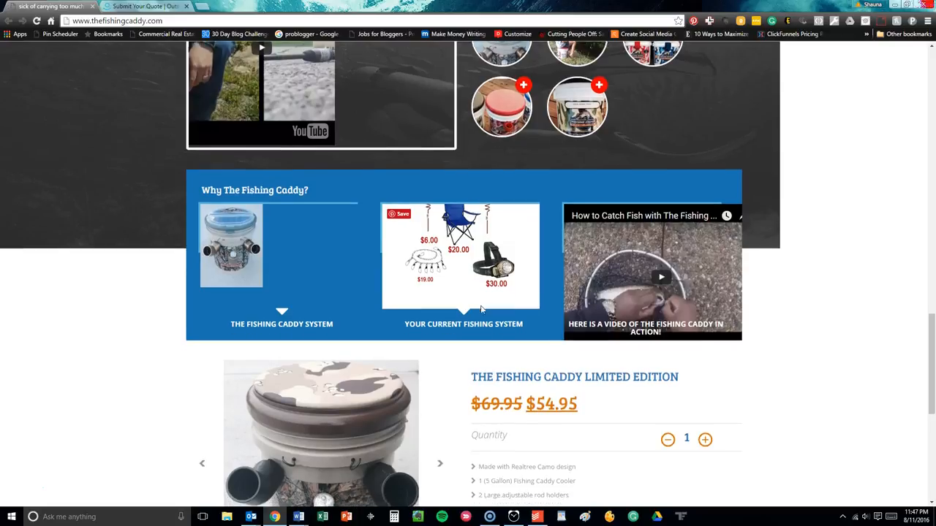
Scroll to the Roman Davis testimonial, footer links, signup form and contact details.
{"action": "scroll", "scroll_direction": "down", "scroll_amount": 3}
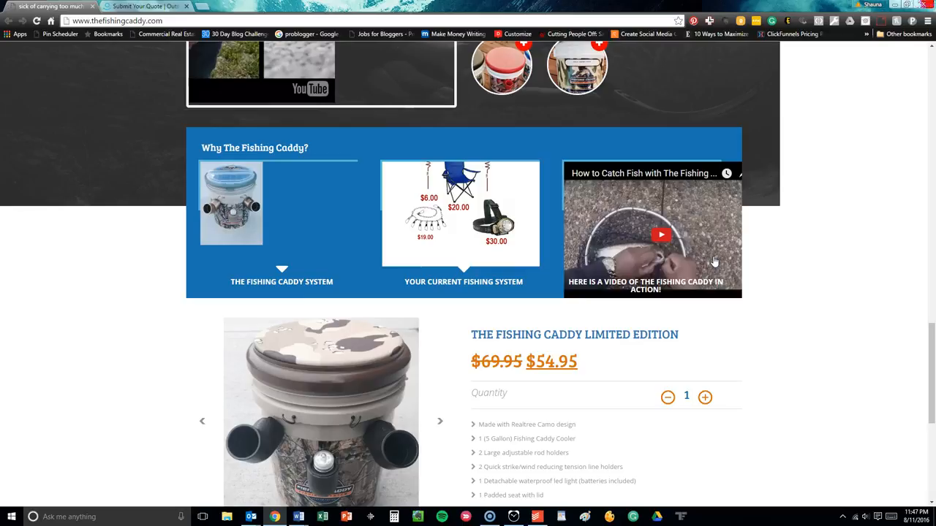
{"action": "mouse_move", "coordinate": [313, 73]}
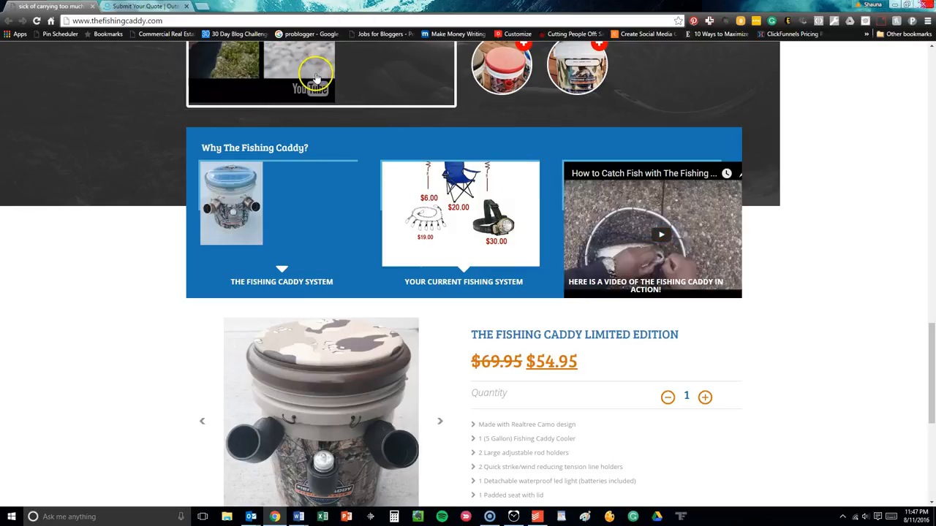
{"action": "mouse_move", "coordinate": [378, 228]}
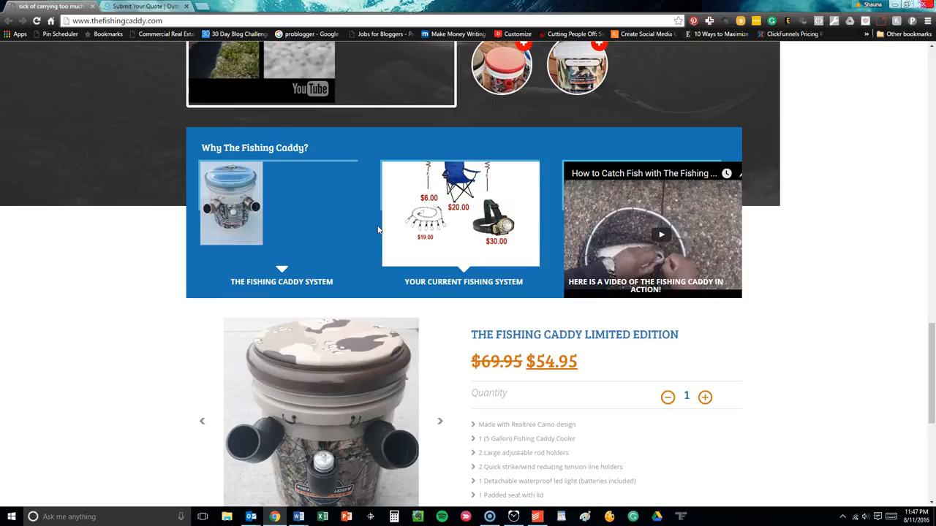
{"action": "scroll", "scroll_direction": "down", "scroll_amount": 3}
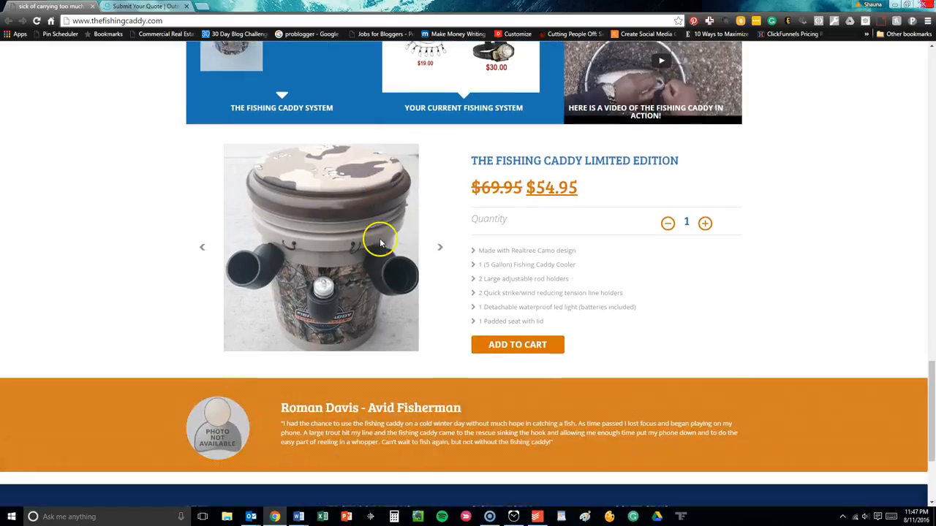
{"action": "scroll", "scroll_direction": "down", "scroll_amount": 3}
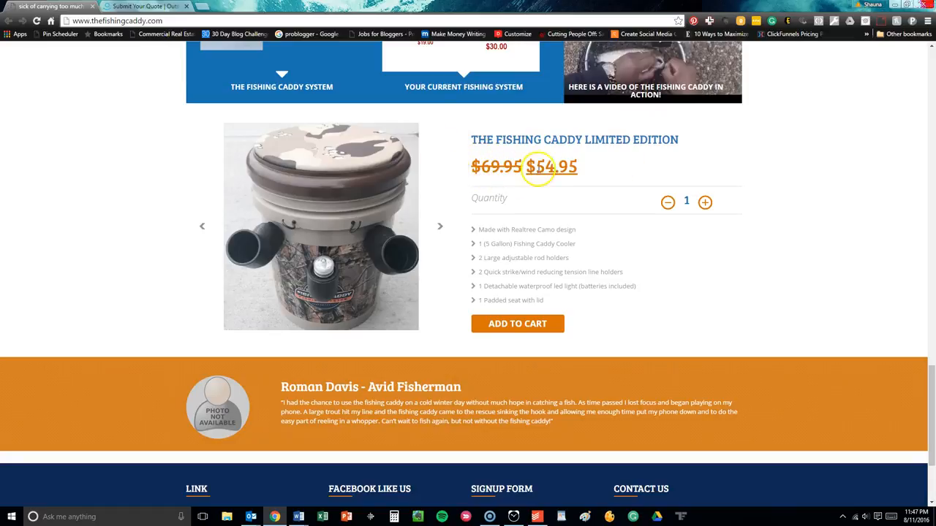
{"action": "mouse_move", "coordinate": [563, 139]}
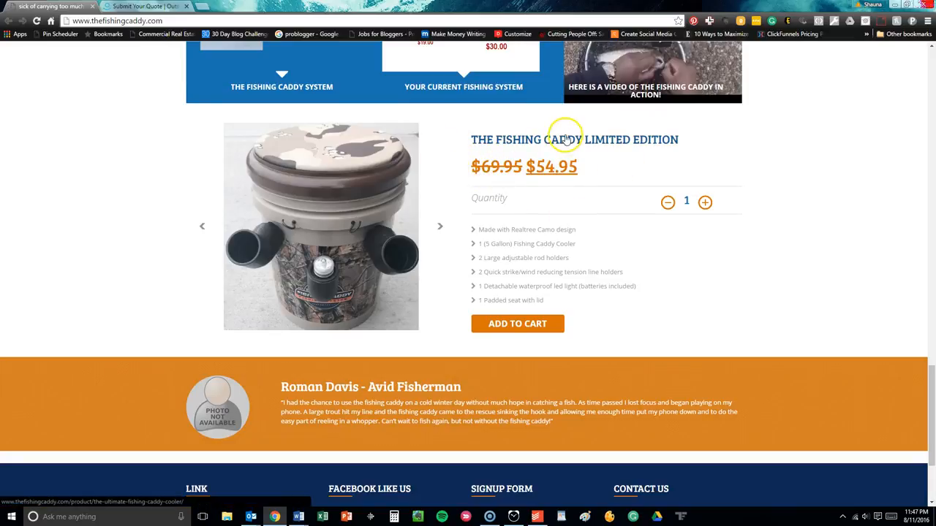
{"action": "scroll", "scroll_direction": "down", "scroll_amount": 3}
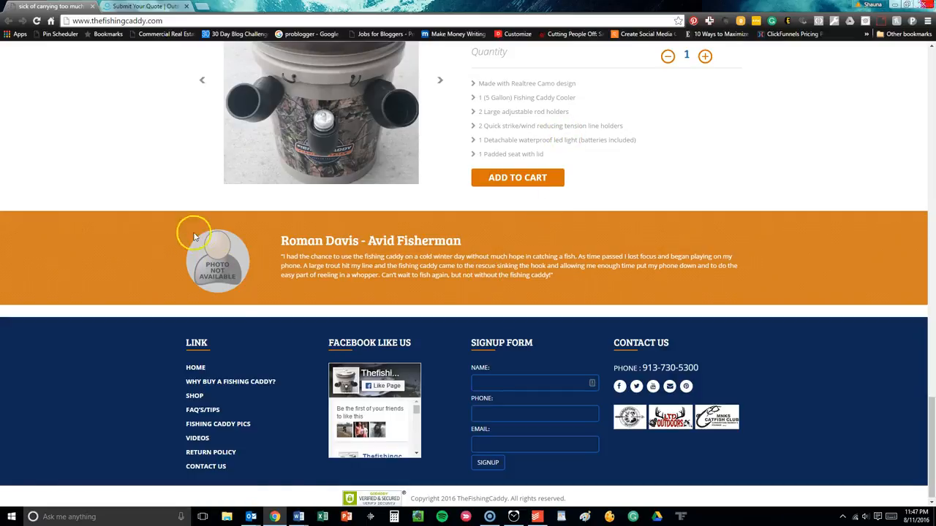
{"action": "mouse_move", "coordinate": [223, 266]}
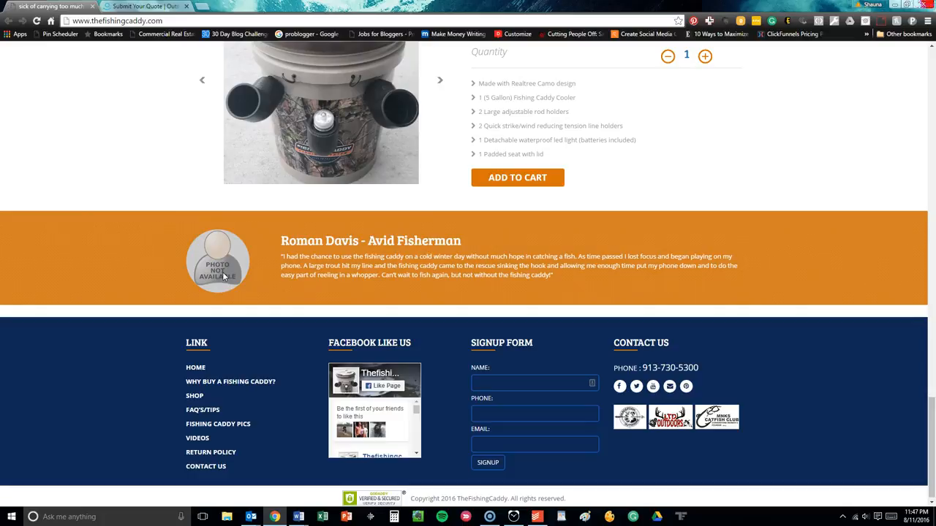
{"action": "mouse_move", "coordinate": [226, 276]}
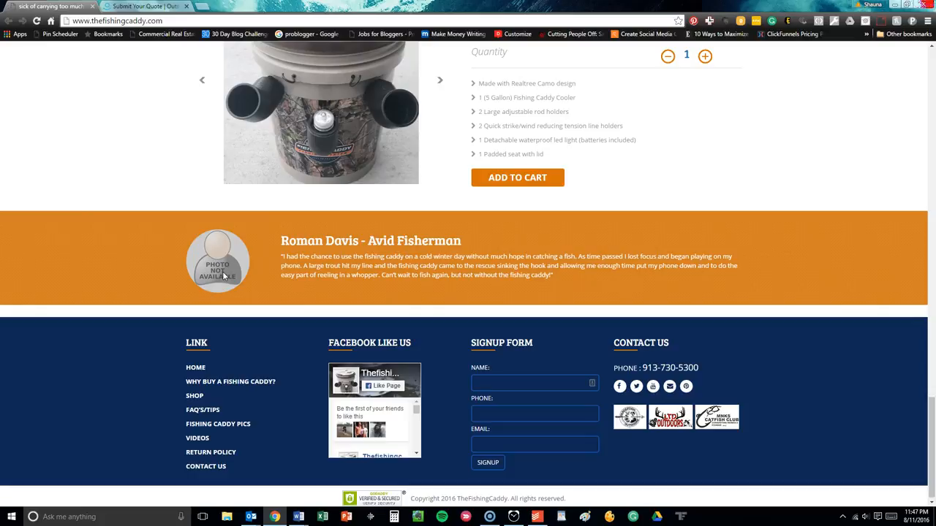
Scroll at the bottom of the home page around the footer and copyright area.
{"action": "scroll", "scroll_direction": "down", "scroll_amount": 3}
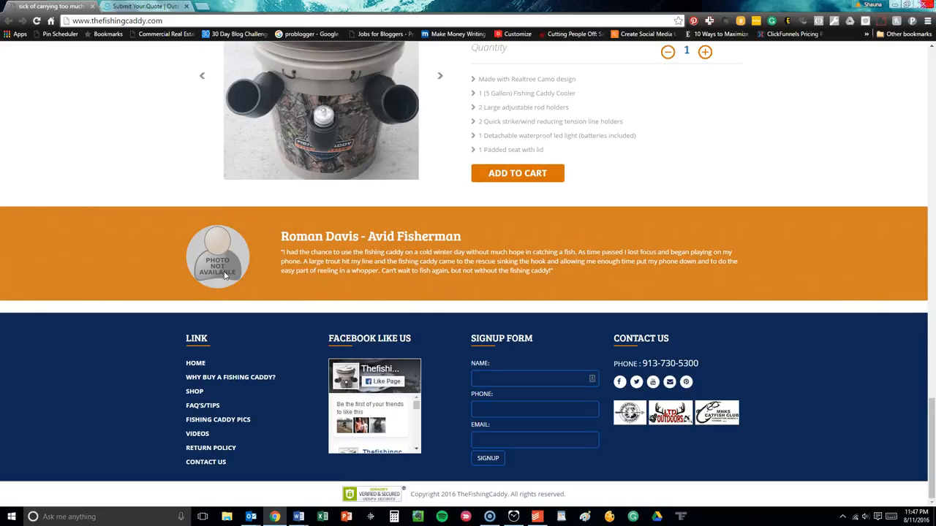
{"action": "mouse_move", "coordinate": [274, 328]}
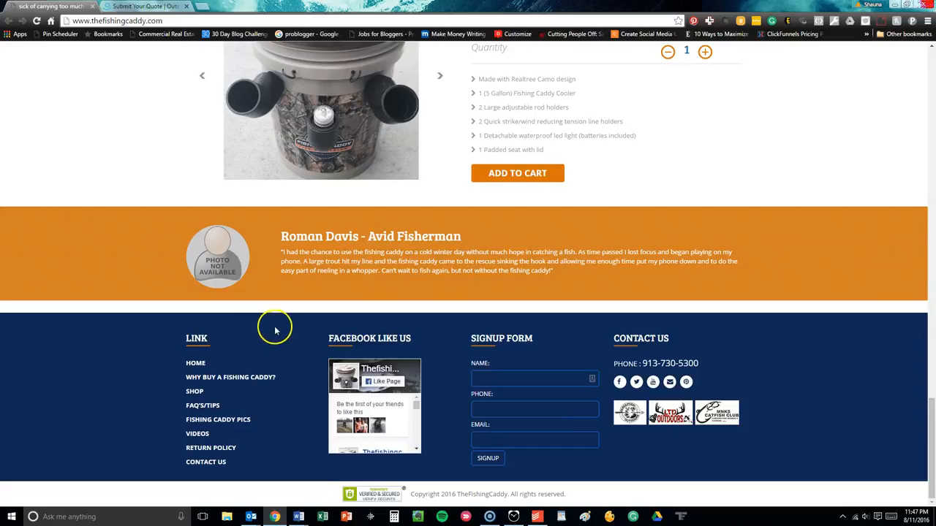
{"action": "mouse_move", "coordinate": [929, 373]}
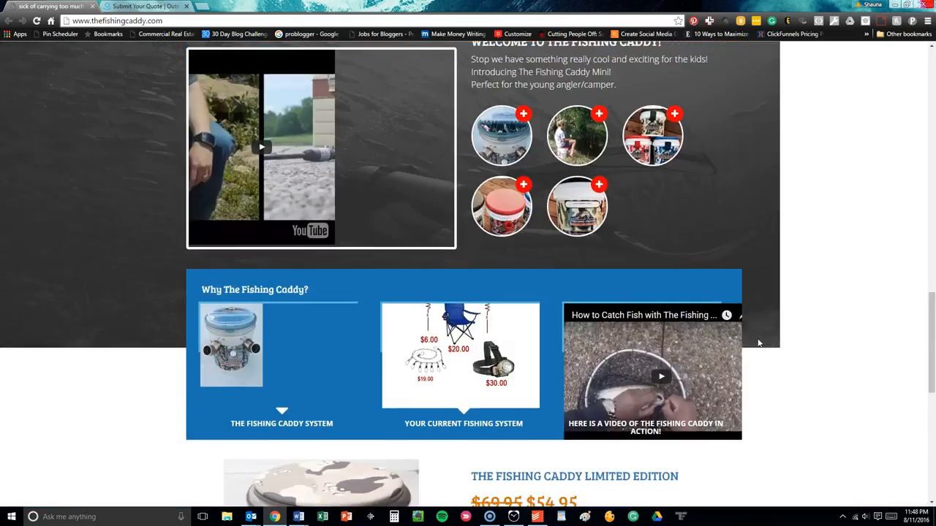
Scroll back to the top of the home page and move to the main navigation bar.
{"action": "scroll", "scroll_direction": "up", "scroll_amount": 3}
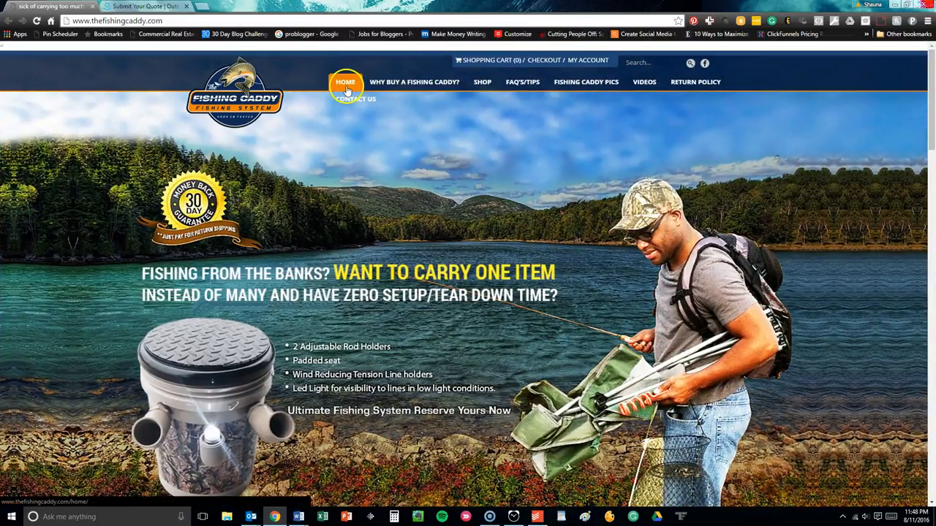
{"action": "left_click", "coordinate": [412, 82]}
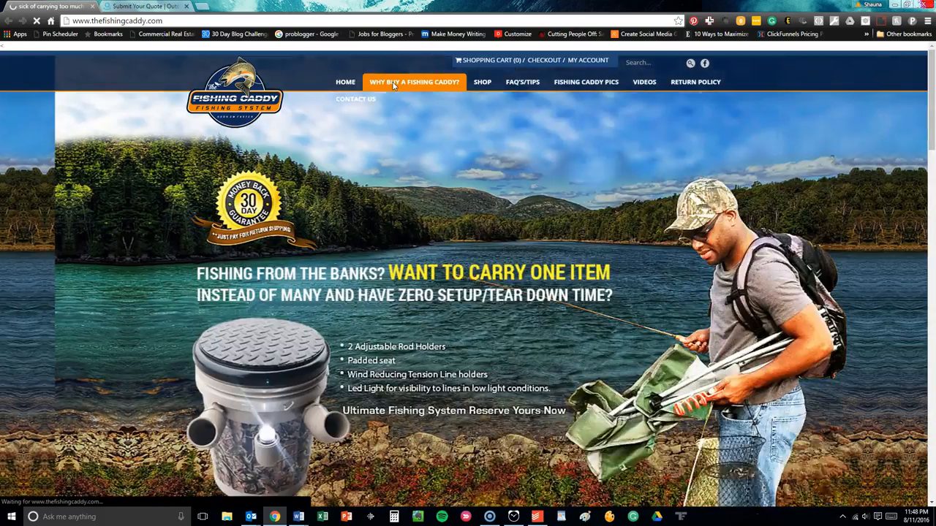
Open the Why buy a Fishing Caddy? page and scroll through its video and testimonials.
{"action": "left_click", "coordinate": [413, 82]}
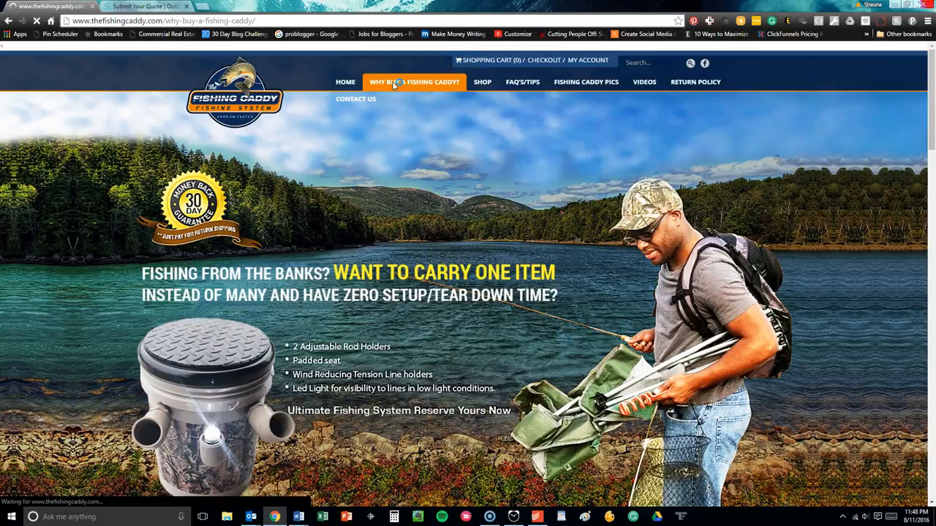
{"action": "left_click", "coordinate": [412, 82]}
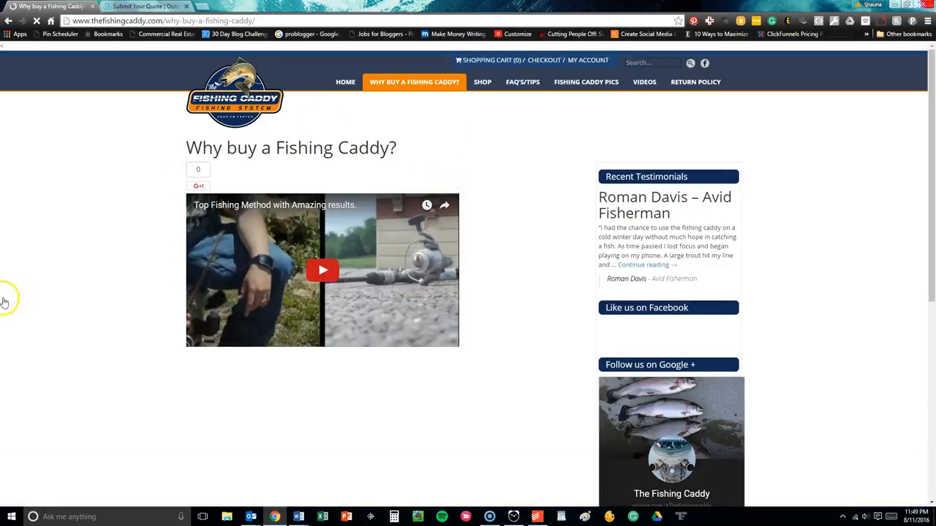
{"action": "scroll", "scroll_direction": "down", "scroll_amount": 3}
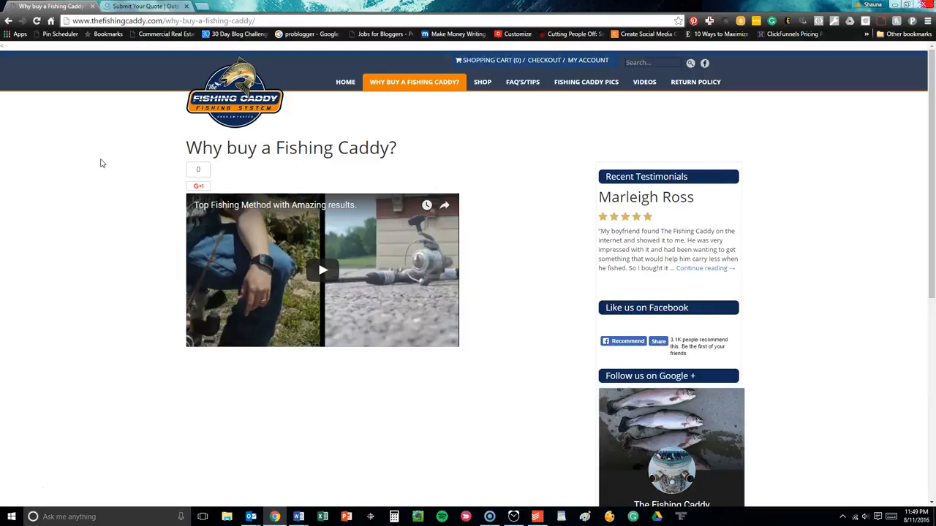
{"action": "mouse_move", "coordinate": [521, 82]}
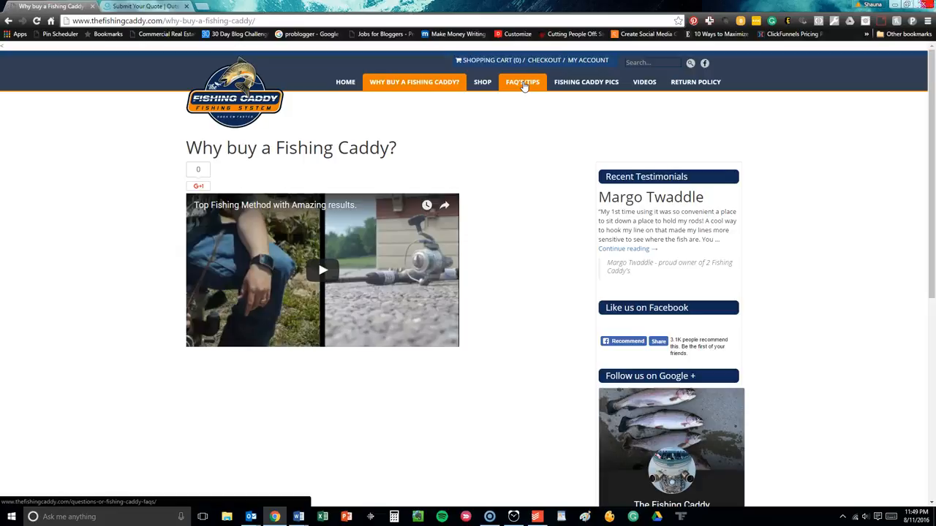
{"action": "left_click", "coordinate": [480, 82]}
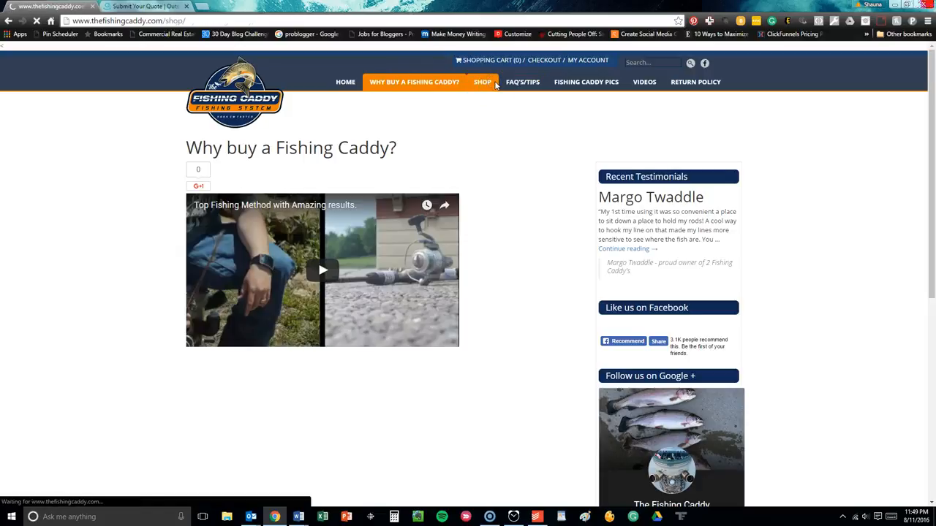
Open the Shop page and scroll through its seven bucket listings with sale prices.
{"action": "left_click", "coordinate": [482, 81]}
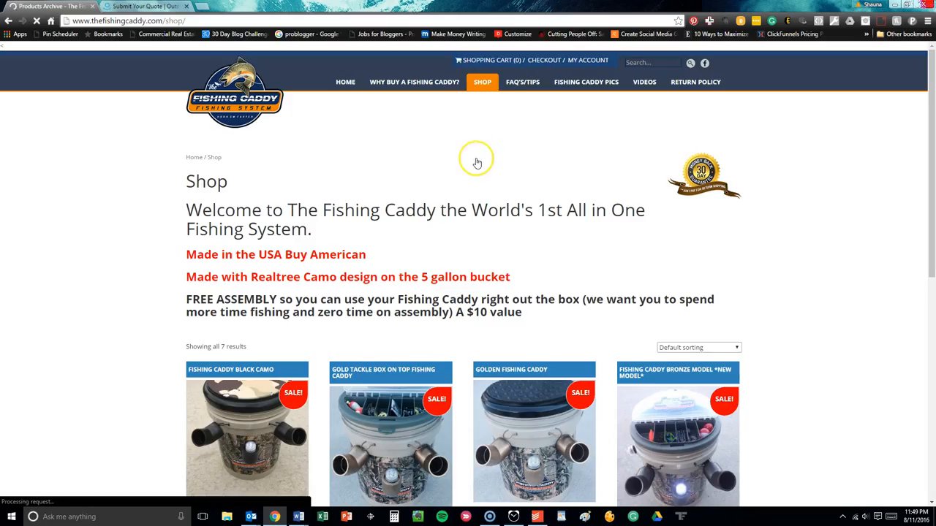
{"action": "scroll", "scroll_direction": "down", "scroll_amount": 3}
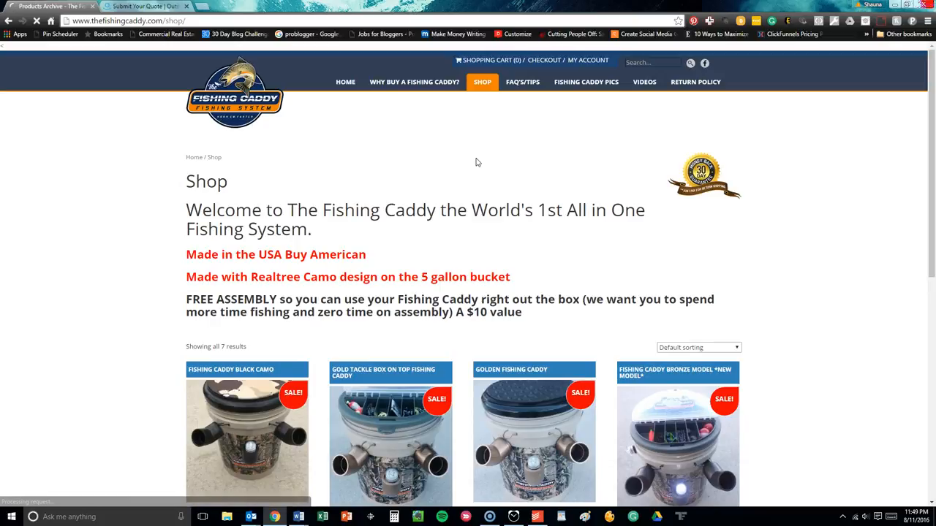
{"action": "scroll", "scroll_direction": "down", "scroll_amount": 3}
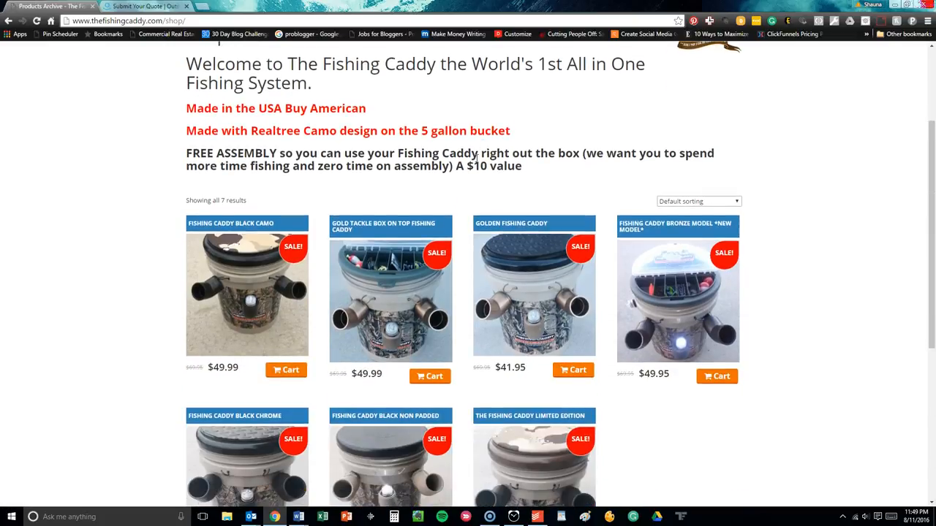
{"action": "scroll", "scroll_direction": "down", "scroll_amount": 3}
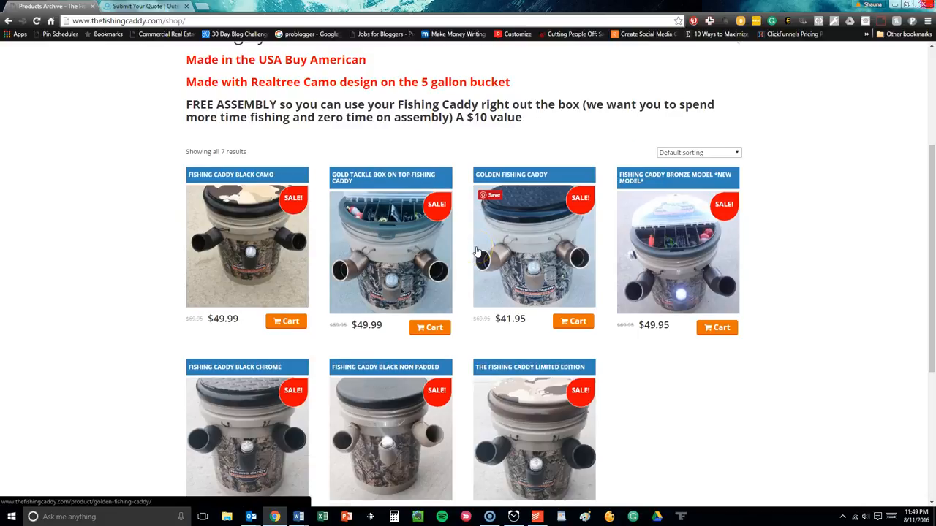
{"action": "left_click", "coordinate": [520, 82]}
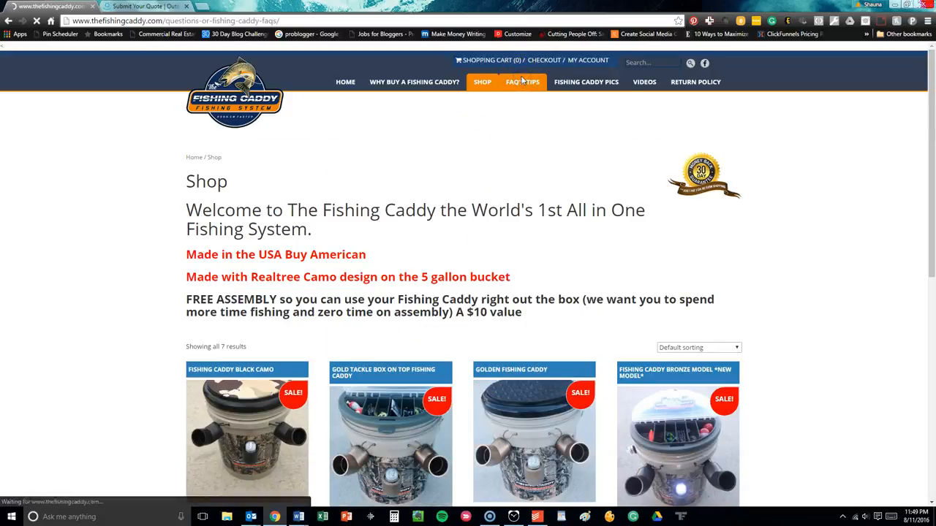
Open the FAQ'S/Tips page and scroll through its questions, answers and customer testimonial.
{"action": "left_click", "coordinate": [521, 82]}
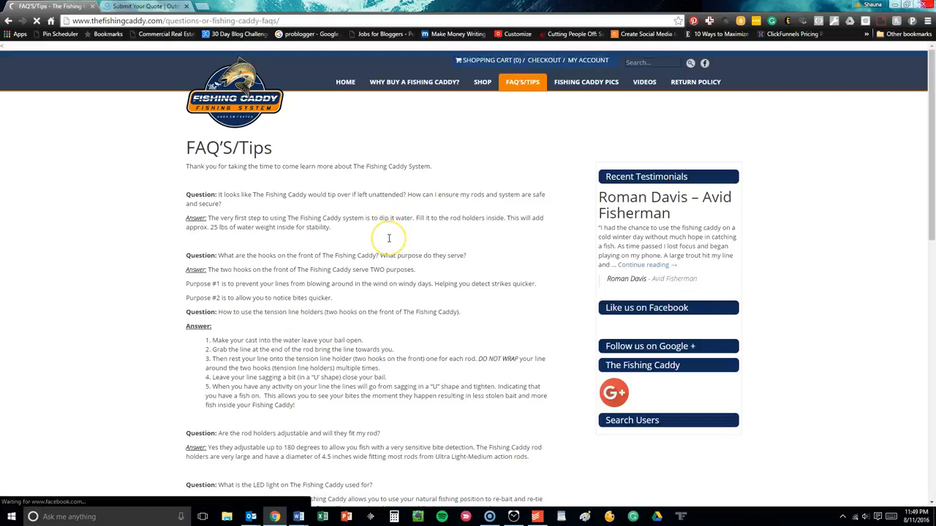
{"action": "scroll", "scroll_direction": "down", "scroll_amount": 3}
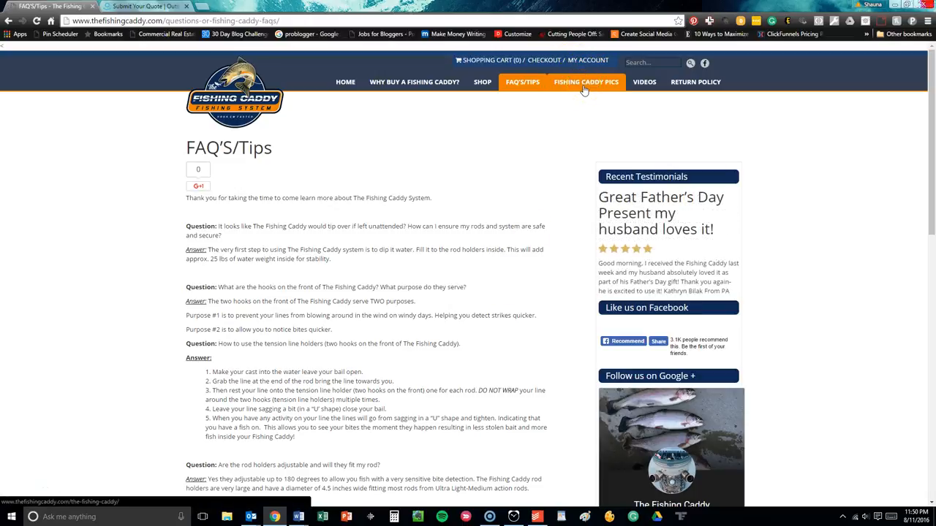
{"action": "left_click", "coordinate": [585, 82]}
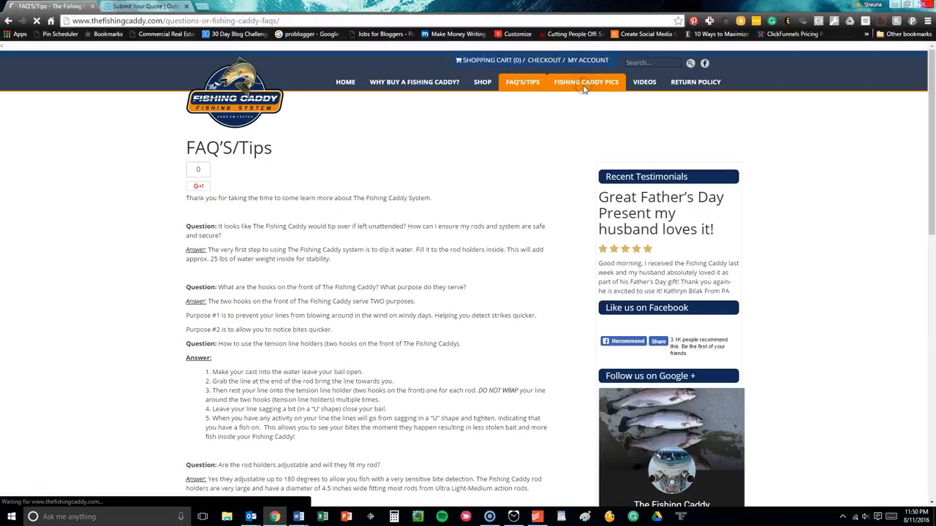
Open the Fishing Caddy Pics page and scroll through its customer photo gallery.
{"action": "left_click", "coordinate": [585, 82]}
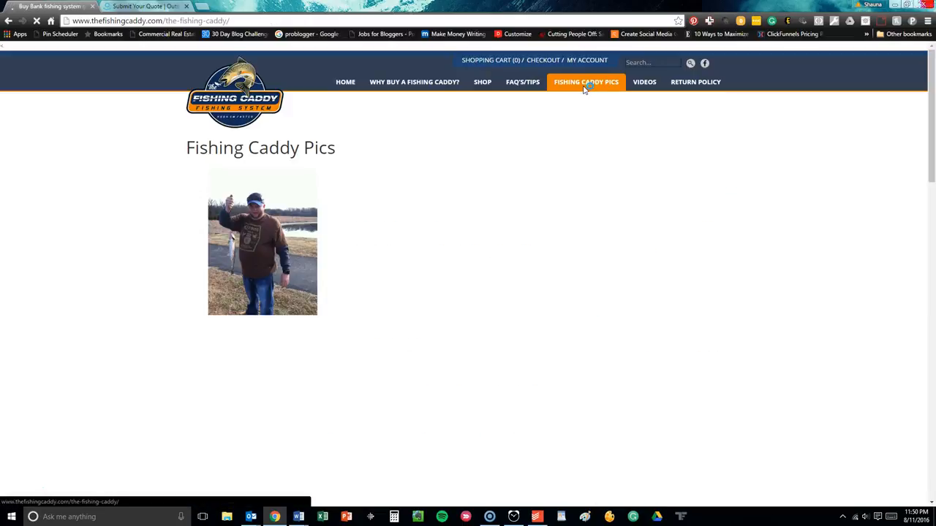
{"action": "scroll", "scroll_direction": "down", "scroll_amount": 3}
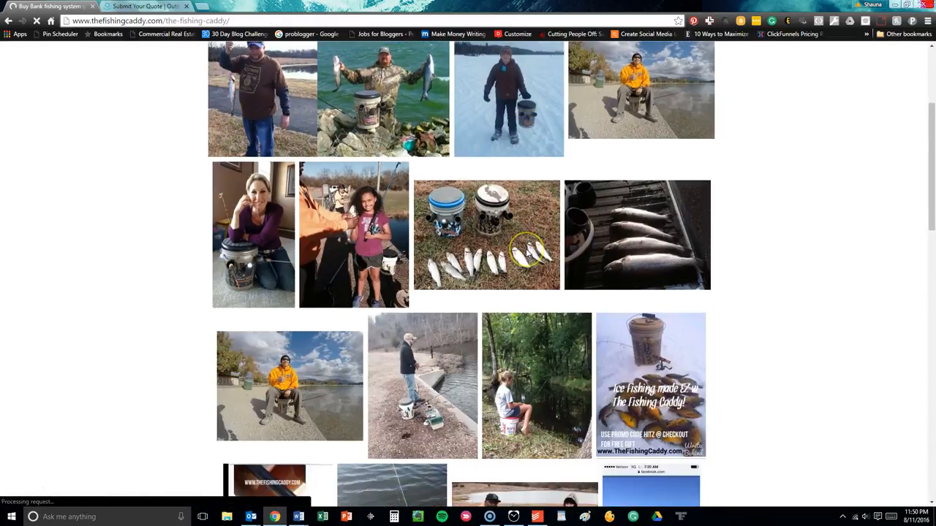
{"action": "scroll", "scroll_direction": "down", "scroll_amount": 3}
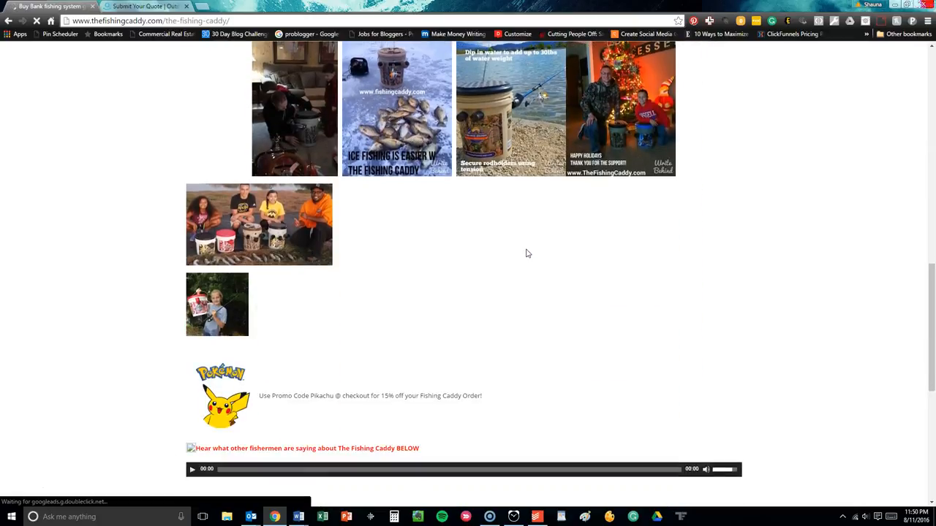
{"action": "scroll", "scroll_direction": "up", "scroll_amount": 3}
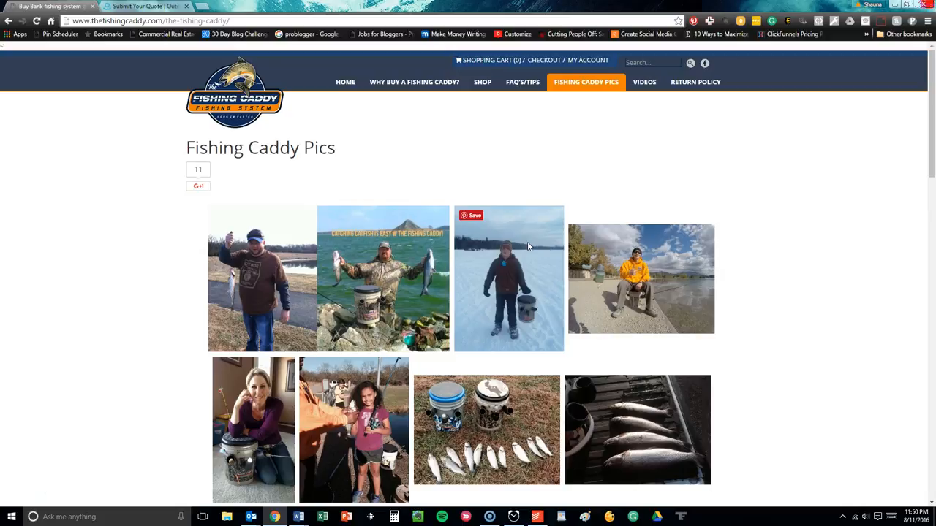
{"action": "scroll", "scroll_direction": "down", "scroll_amount": 3}
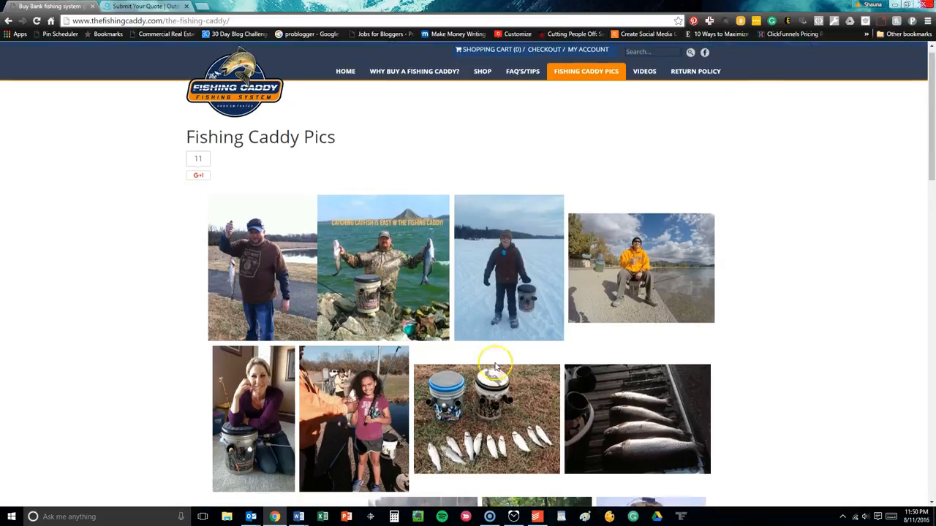
{"action": "scroll", "scroll_direction": "down", "scroll_amount": 3}
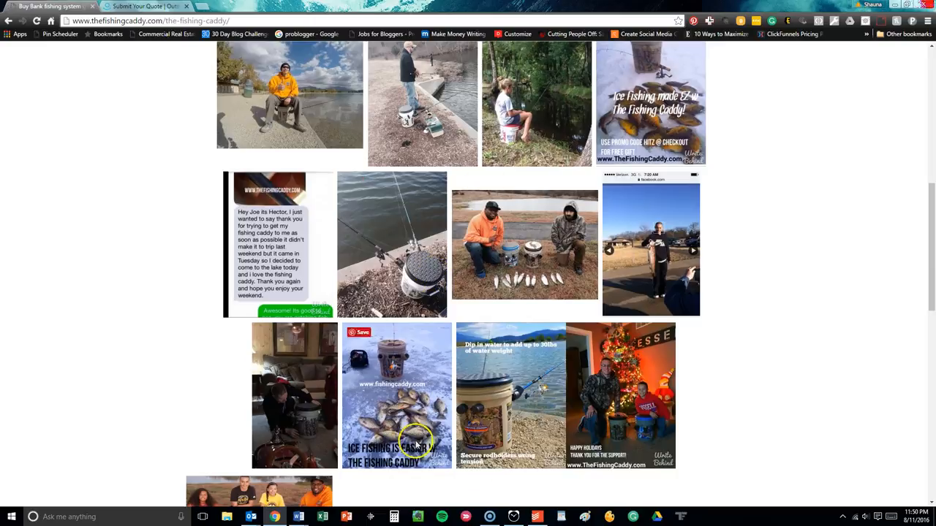
{"action": "scroll", "scroll_direction": "down", "scroll_amount": 3}
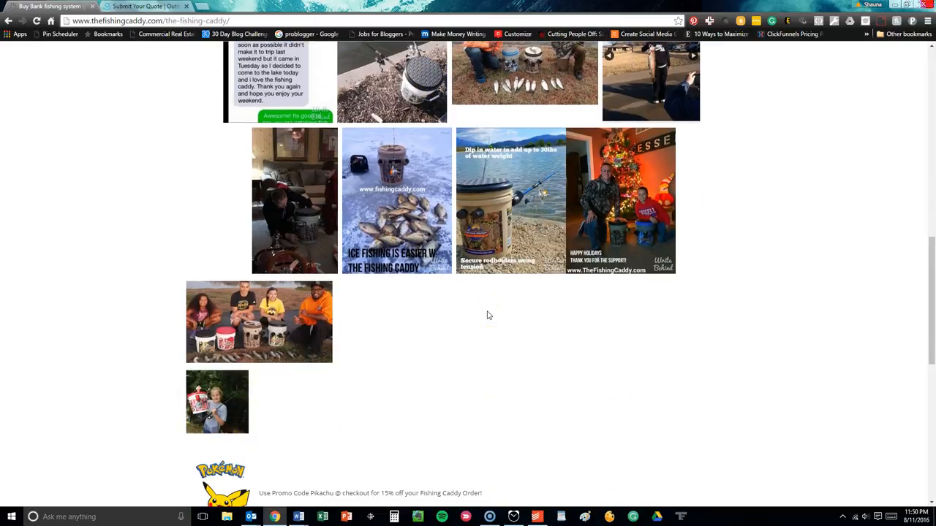
{"action": "scroll", "scroll_direction": "down", "scroll_amount": 3}
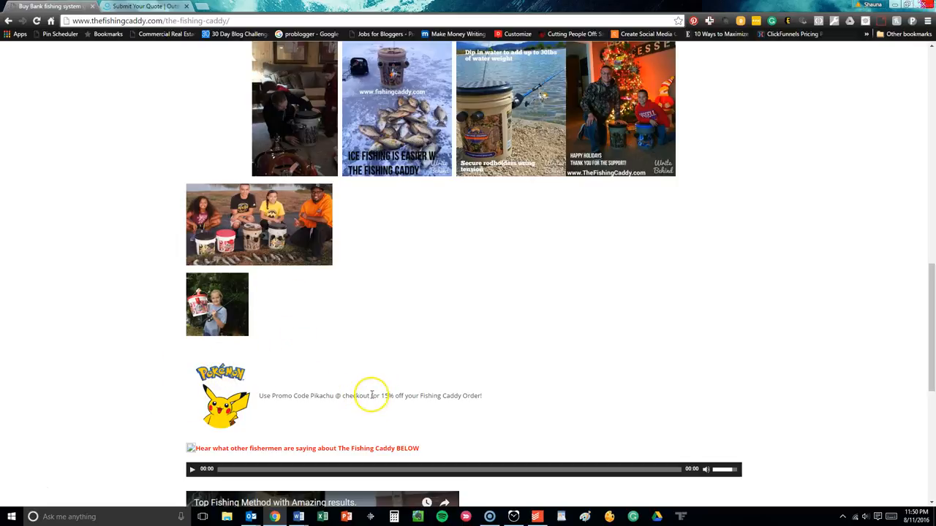
{"action": "scroll", "scroll_direction": "down", "scroll_amount": 3}
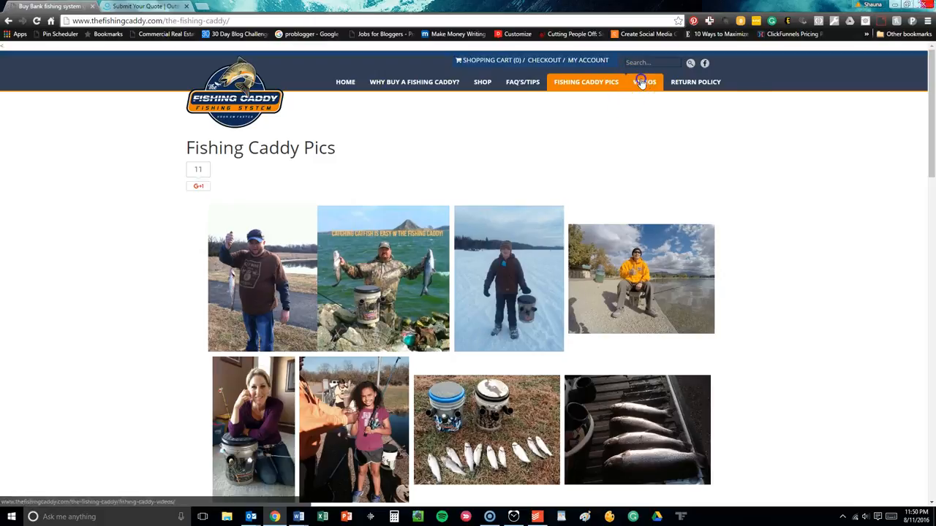
Load the Videos page and scroll to the 'Bank fishing live bait made easy!' post.
{"action": "left_click", "coordinate": [644, 82]}
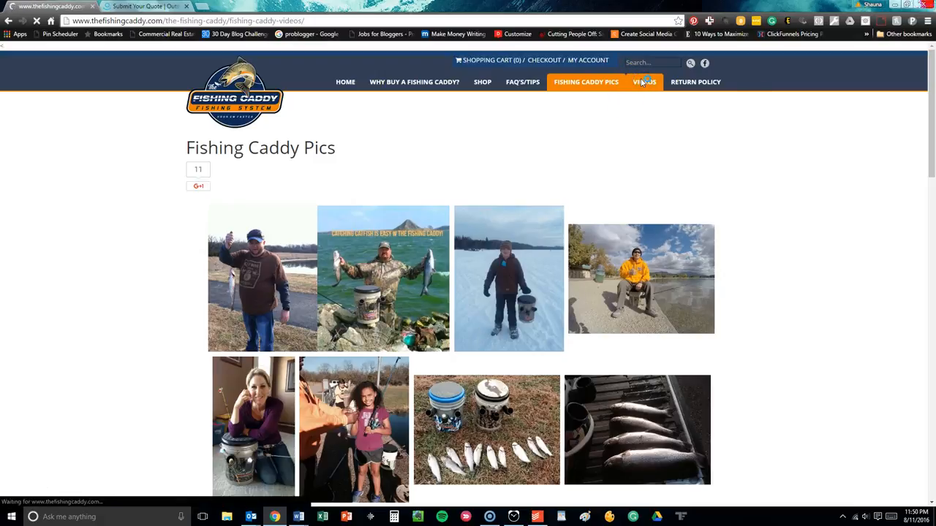
{"action": "left_click", "coordinate": [644, 82]}
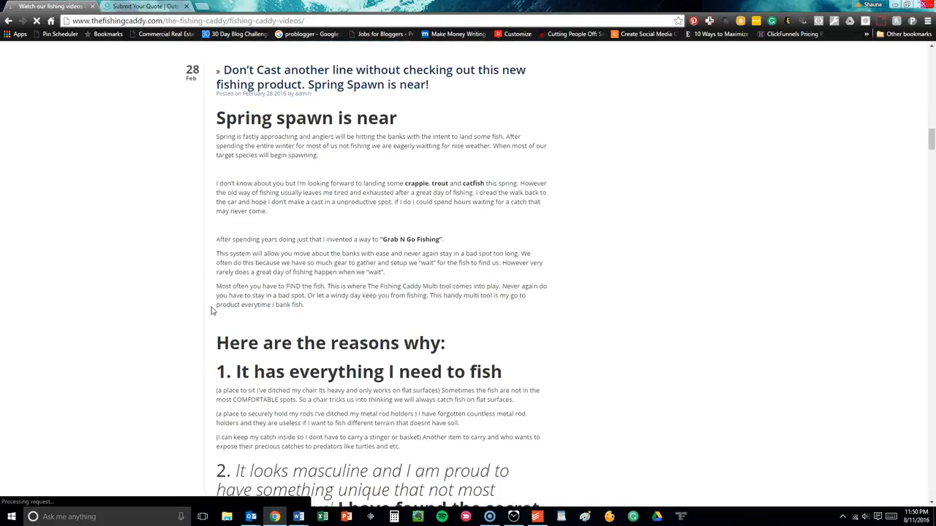
{"action": "scroll", "scroll_direction": "down", "scroll_amount": 3}
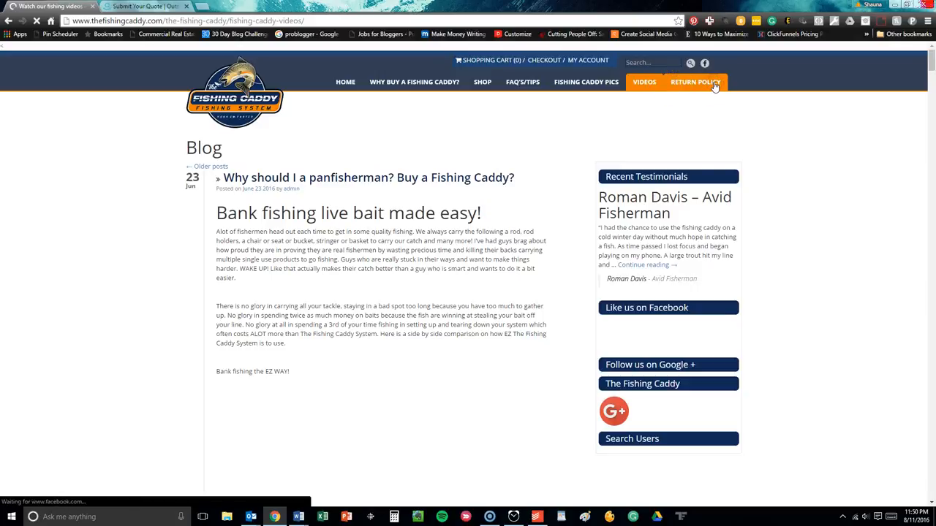
Load the Return Policy page and scroll through its 30-day guarantee to the footer.
{"action": "left_click", "coordinate": [695, 82]}
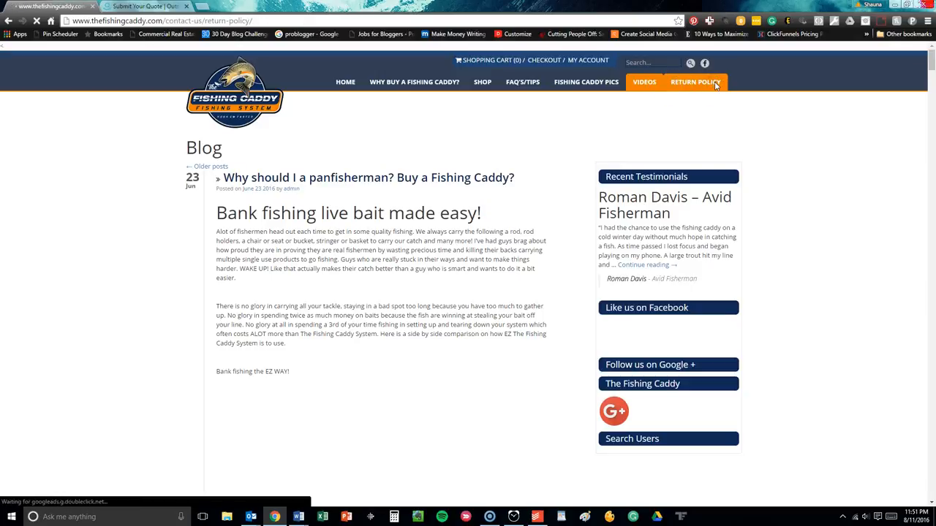
{"action": "left_click", "coordinate": [694, 82]}
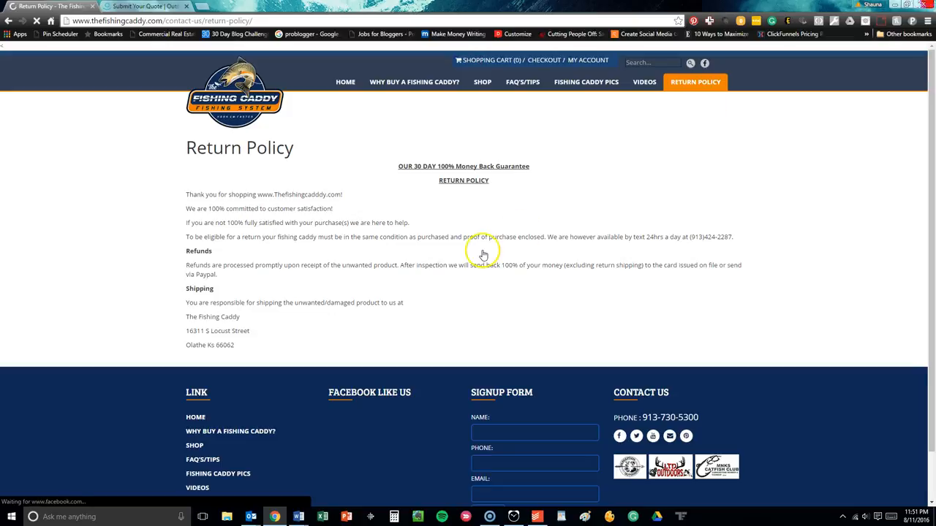
{"action": "scroll", "scroll_direction": "down", "scroll_amount": 3}
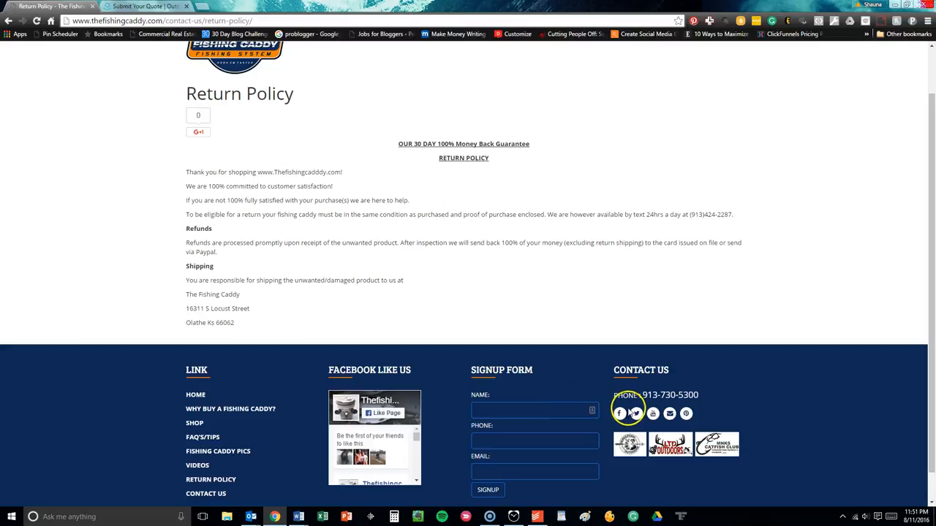
View the store's Facebook page from the CONTACT US icon and browse down its posts.
{"action": "left_click", "coordinate": [627, 414]}
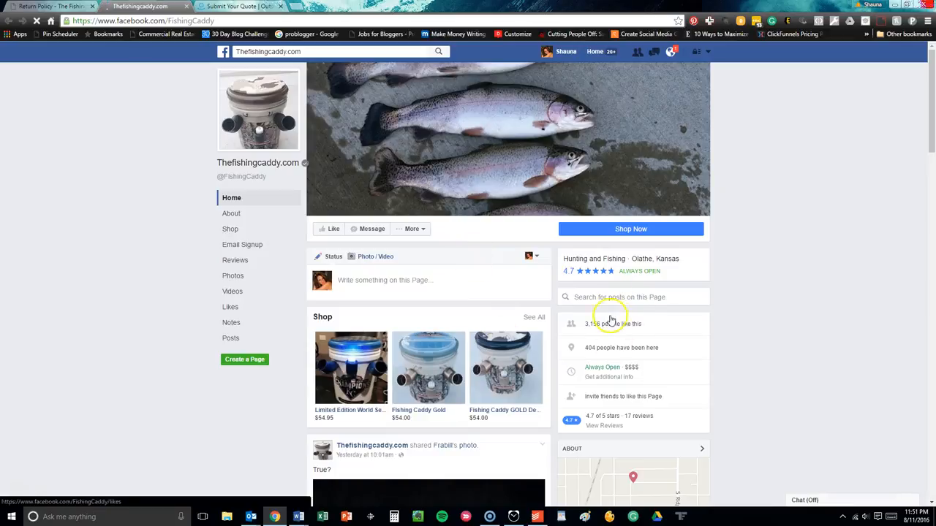
{"action": "scroll", "scroll_direction": "down", "scroll_amount": 3}
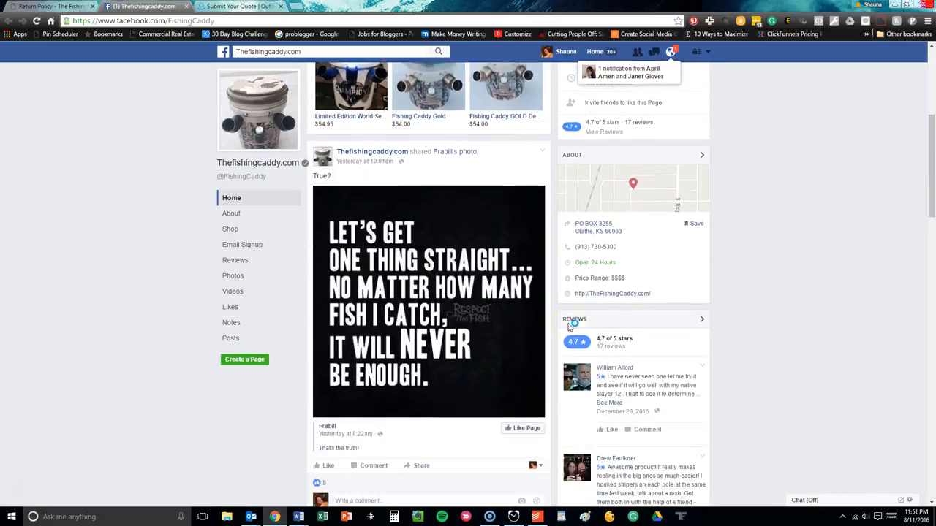
{"action": "scroll", "scroll_direction": "down", "scroll_amount": 3}
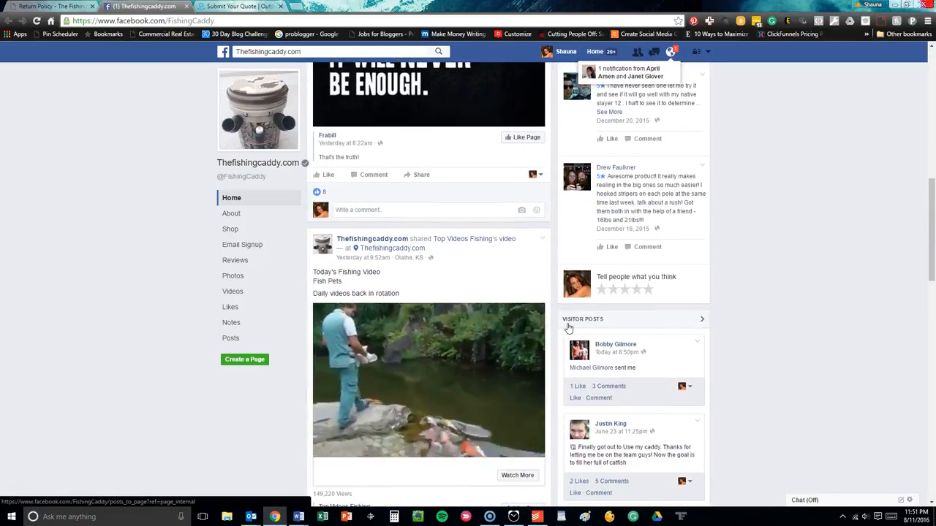
{"action": "scroll", "scroll_direction": "down", "scroll_amount": 3}
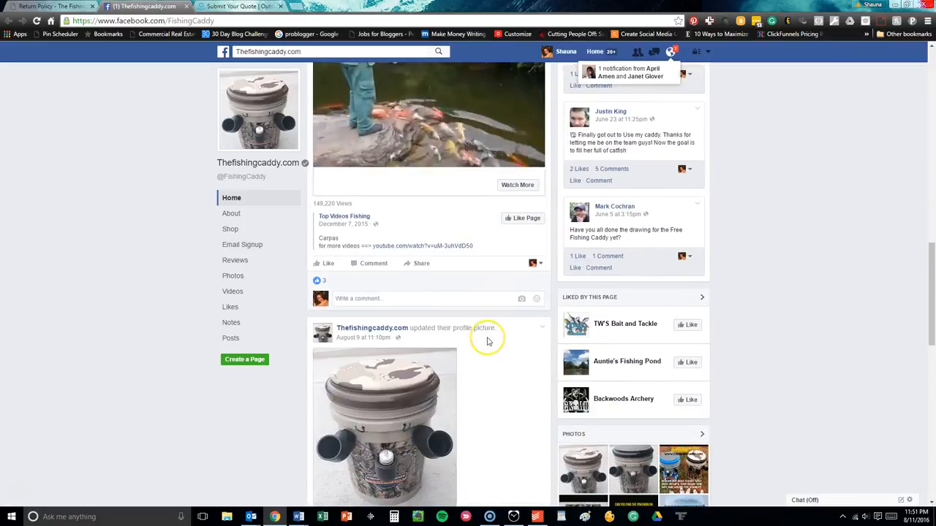
{"action": "scroll", "scroll_direction": "down", "scroll_amount": 3}
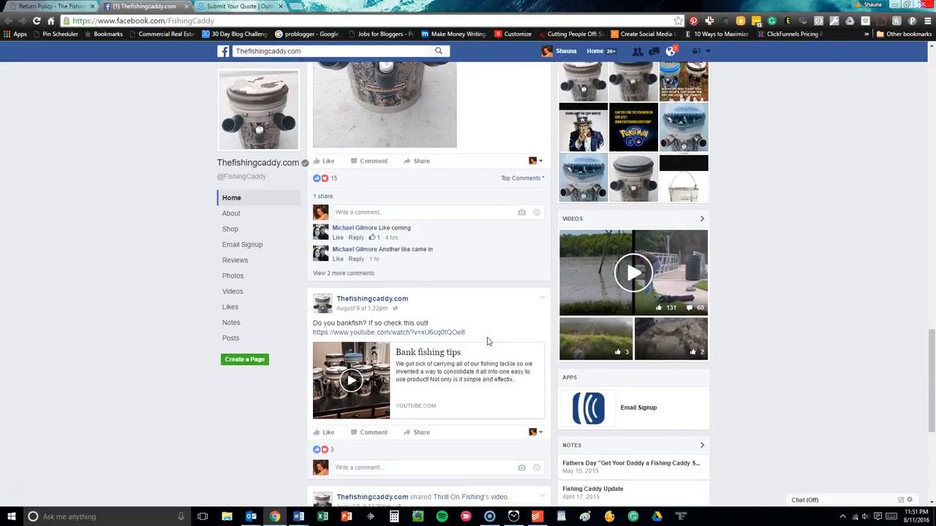
{"action": "scroll", "scroll_direction": "down", "scroll_amount": 3}
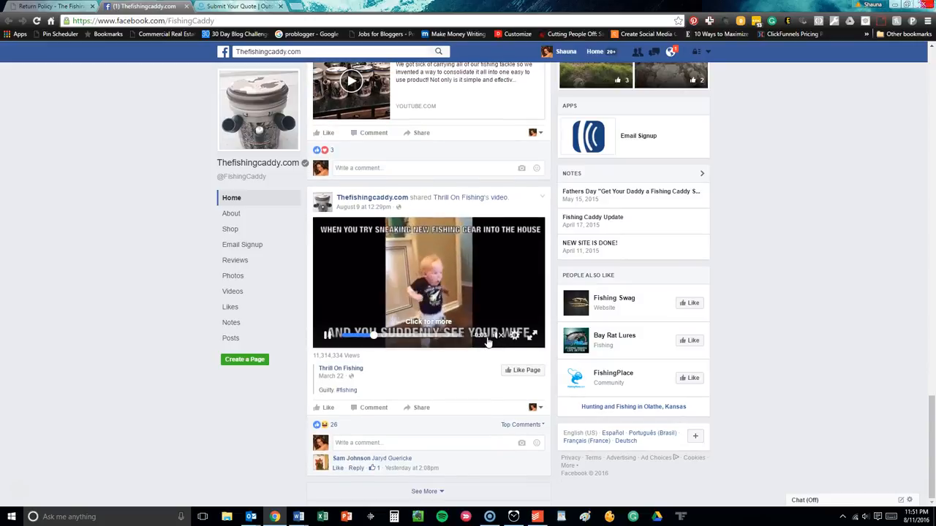
{"action": "scroll", "scroll_direction": "down", "scroll_amount": 3}
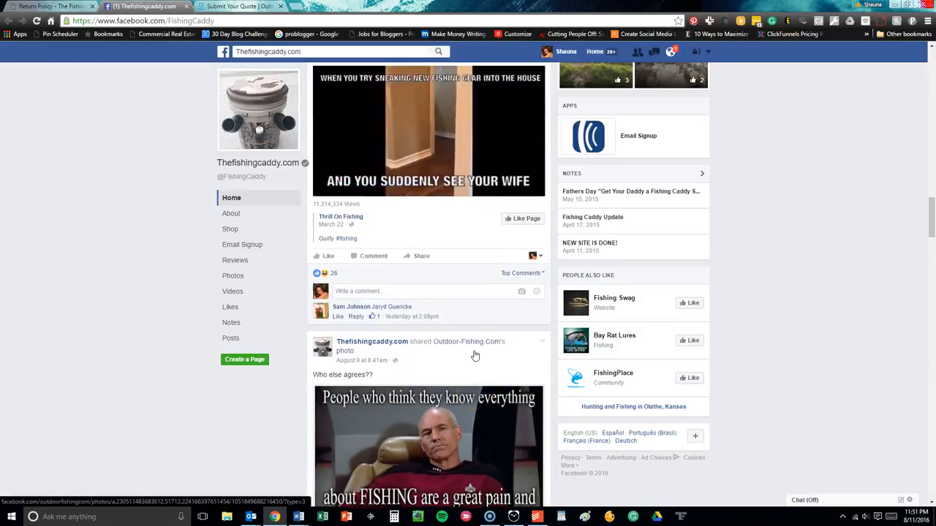
{"action": "scroll", "scroll_direction": "down", "scroll_amount": 3}
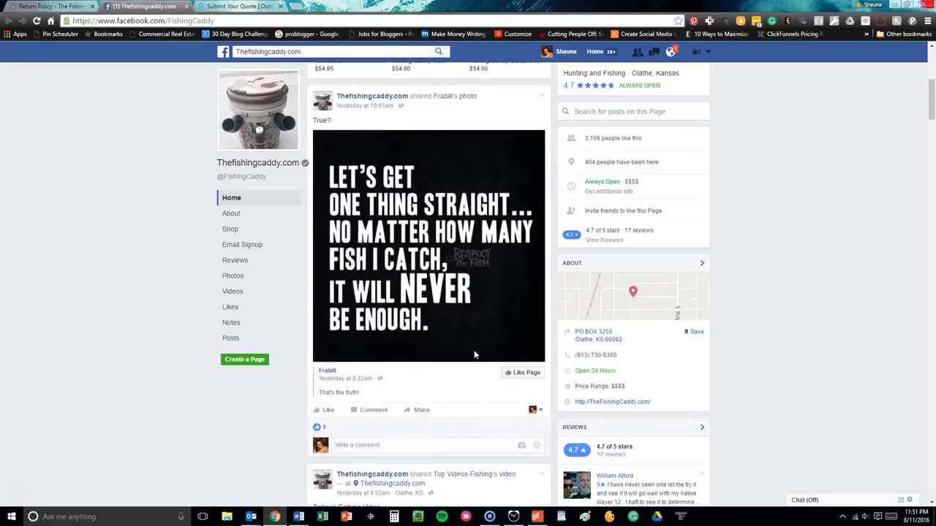
{"action": "scroll", "scroll_direction": "up", "scroll_amount": 3}
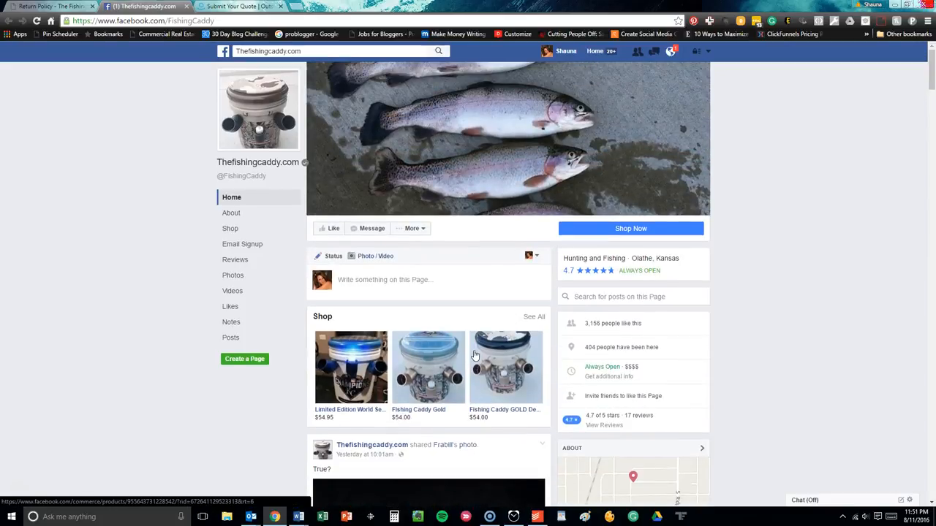
Switch back to the Return Policy tab.
{"action": "left_click", "coordinate": [56, 9]}
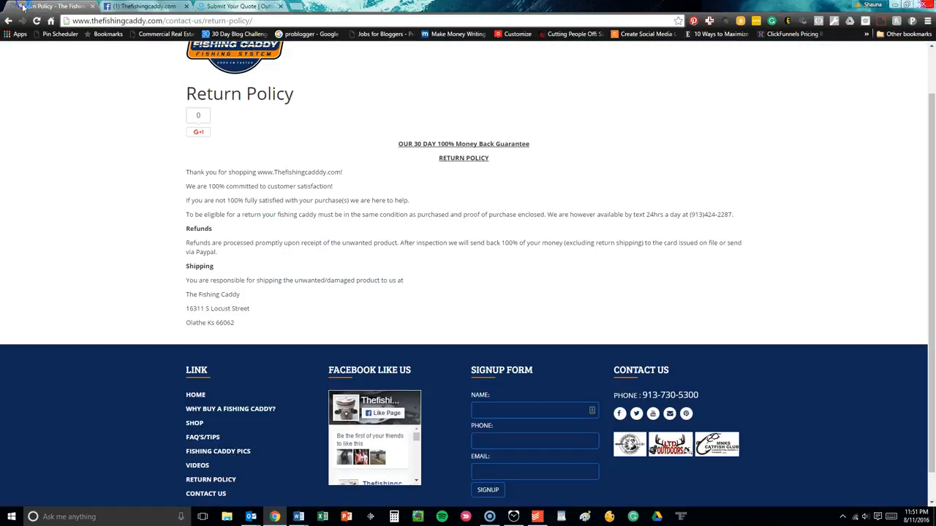
{"action": "left_click", "coordinate": [147, 6]}
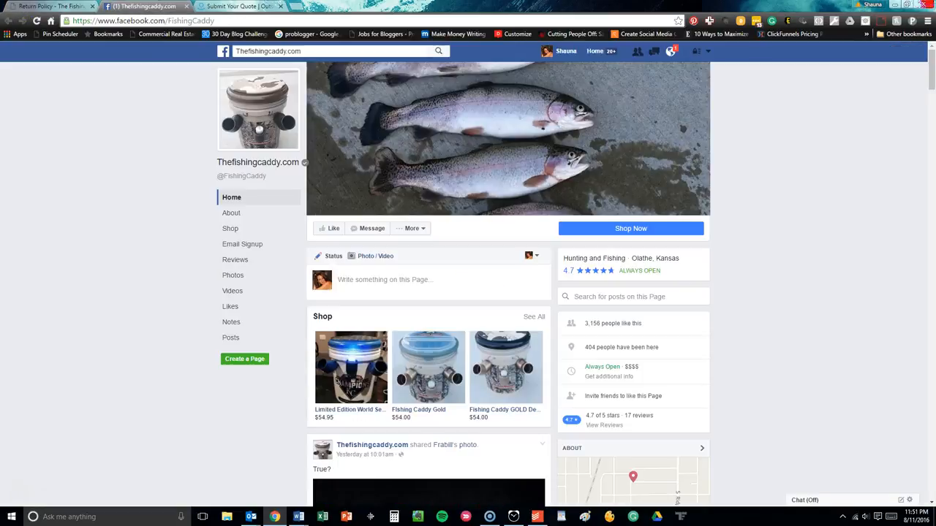
{"action": "mouse_move", "coordinate": [124, 80]}
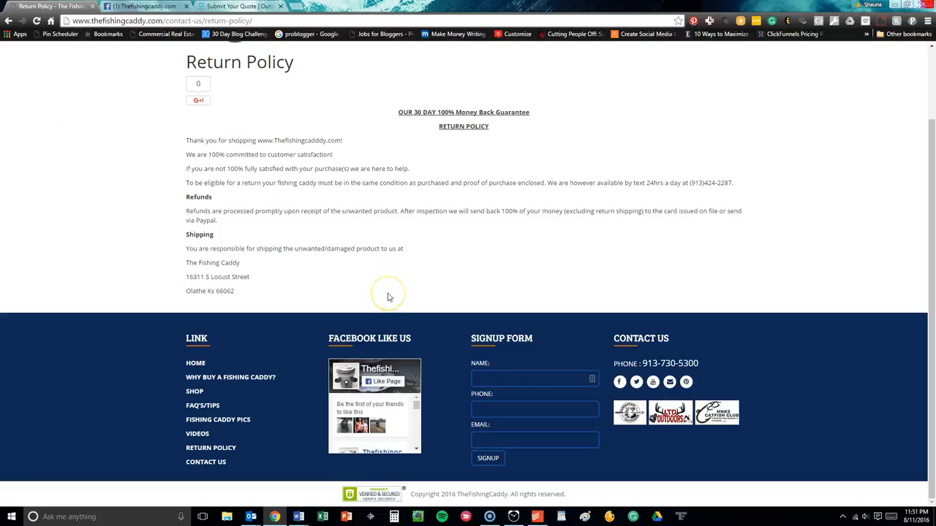
{"action": "mouse_move", "coordinate": [389, 297]}
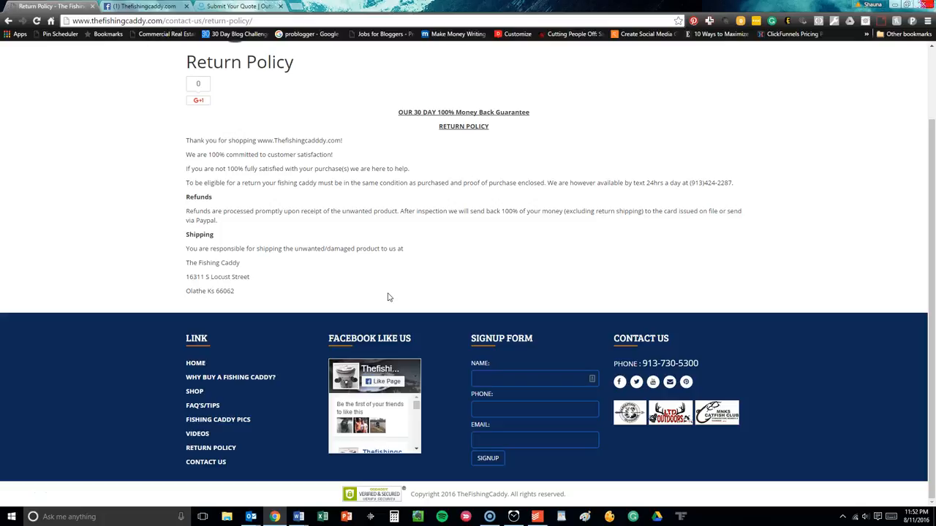
{"action": "scroll", "scroll_direction": "up", "scroll_amount": 3}
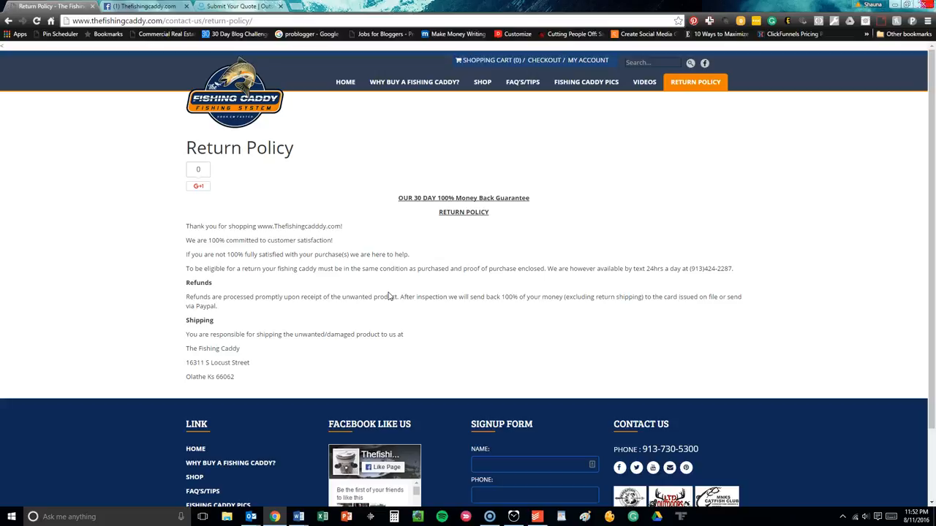
{"action": "mouse_move", "coordinate": [389, 293]}
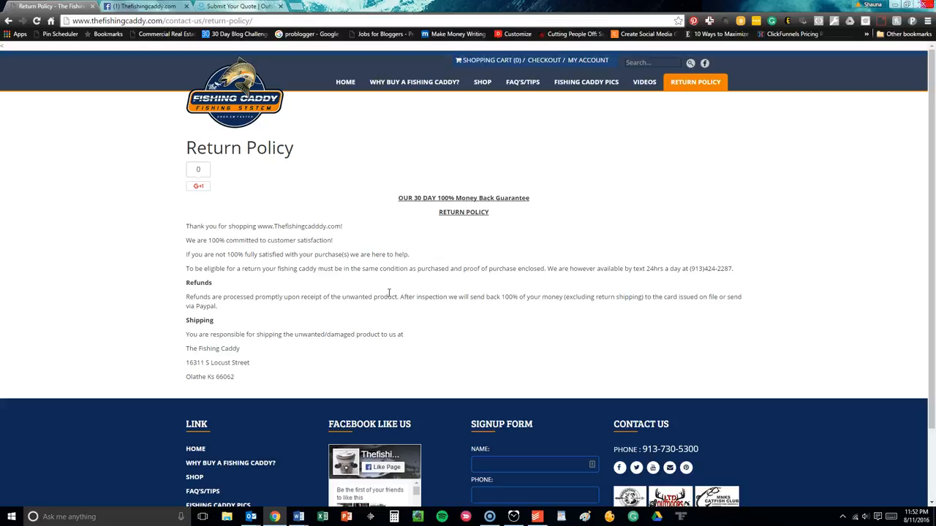
{"action": "scroll", "scroll_direction": "down", "scroll_amount": 3}
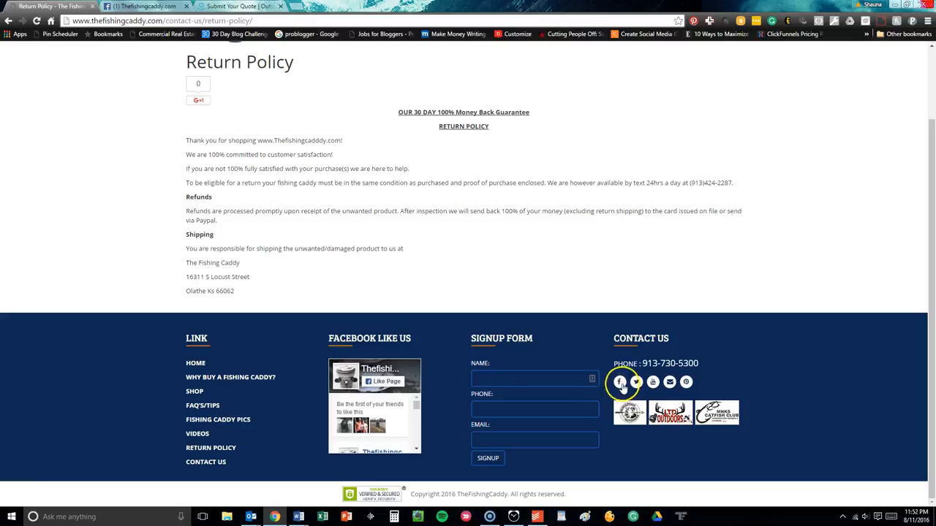
{"action": "mouse_move", "coordinate": [636, 383]}
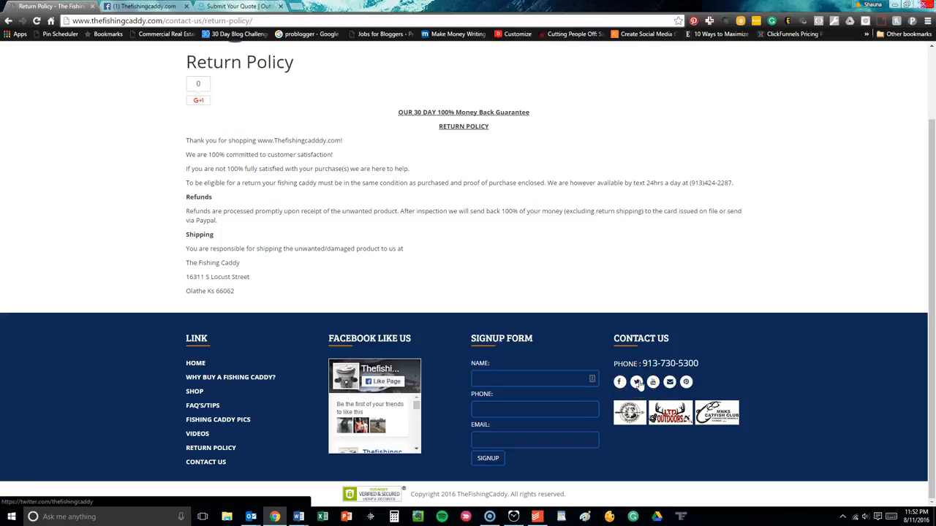
{"action": "scroll", "scroll_direction": "up", "scroll_amount": 3}
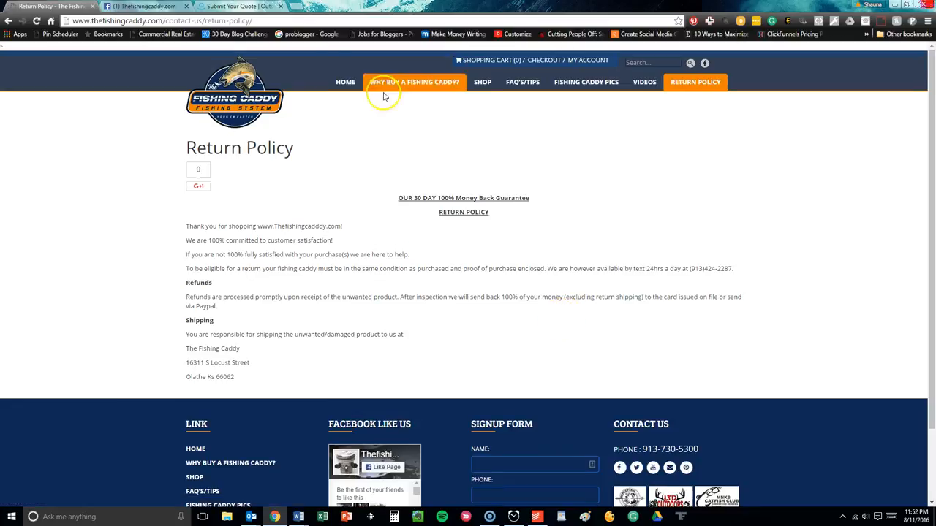
Go to the Home page and review the product and testimonial sections, then scroll back up.
{"action": "left_click", "coordinate": [341, 82]}
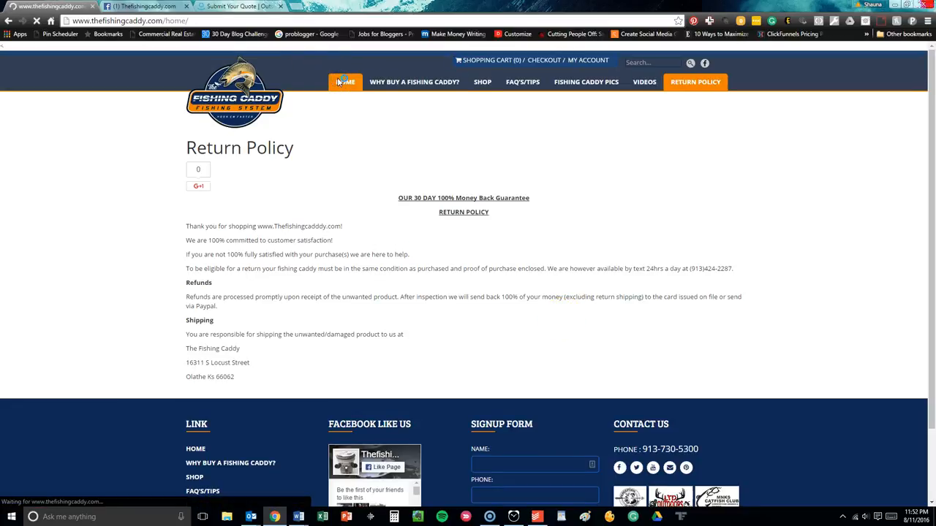
{"action": "left_click", "coordinate": [345, 82]}
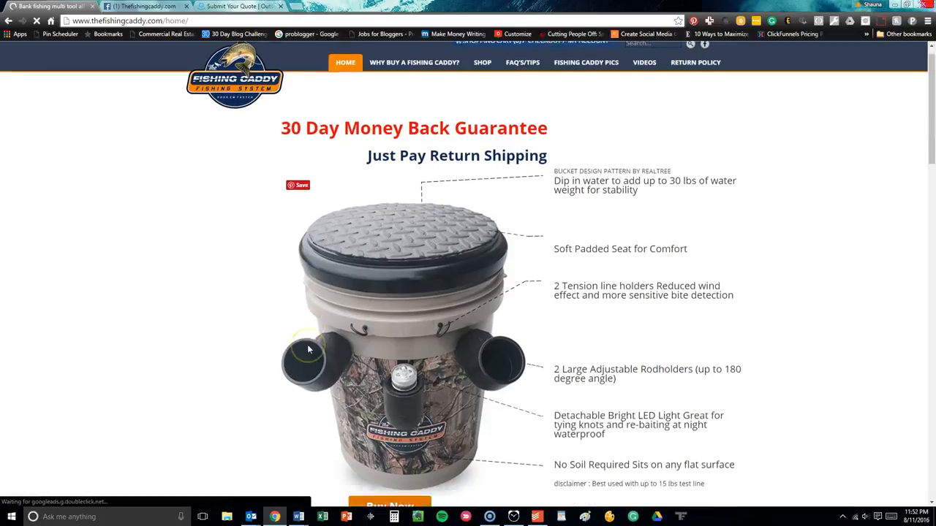
{"action": "scroll", "scroll_direction": "down", "scroll_amount": 3}
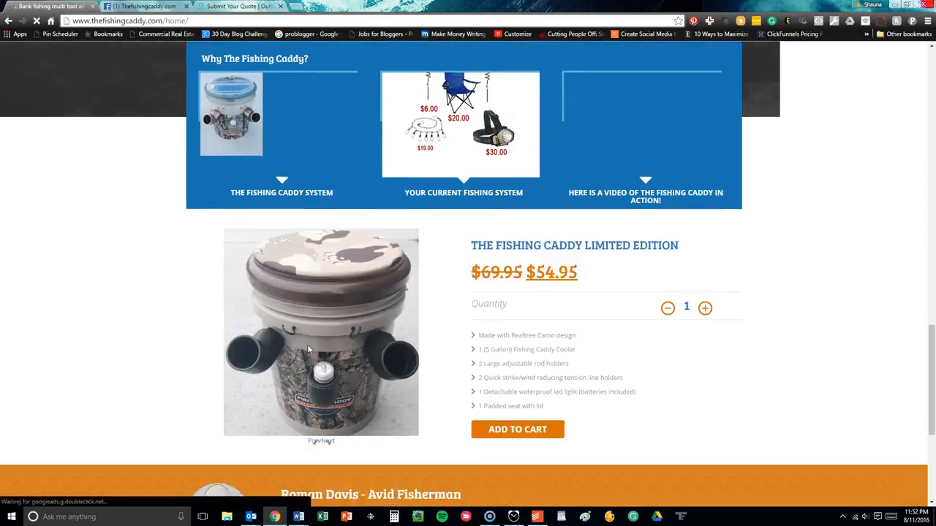
{"action": "scroll", "scroll_direction": "down", "scroll_amount": 3}
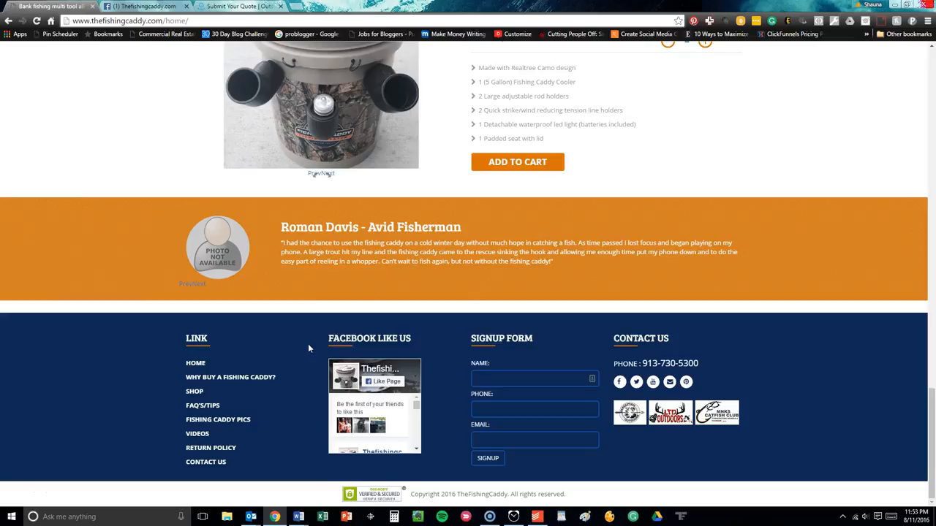
{"action": "scroll", "scroll_direction": "up", "scroll_amount": 3}
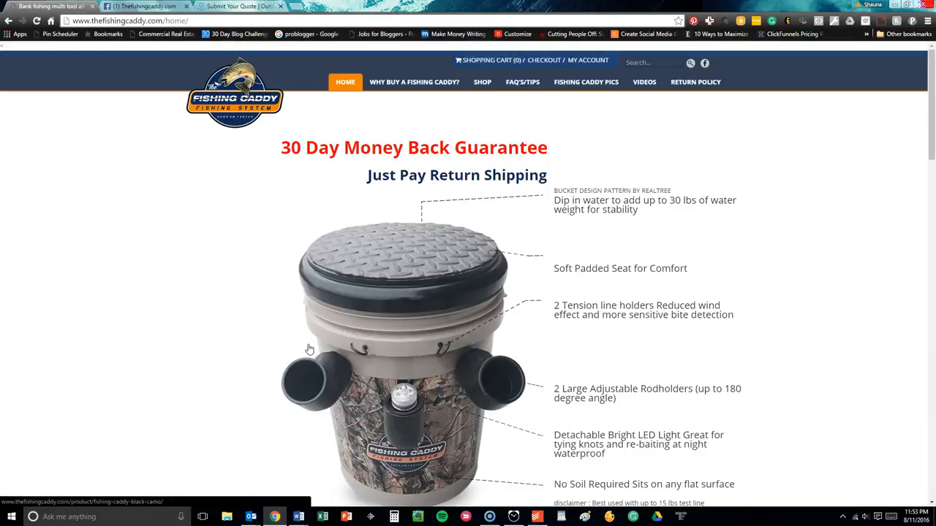
{"action": "mouse_move", "coordinate": [311, 348]}
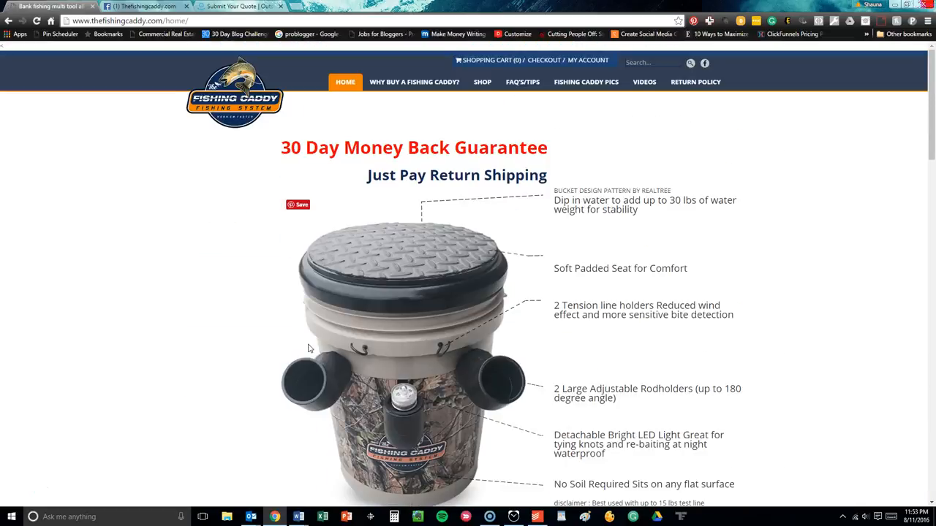